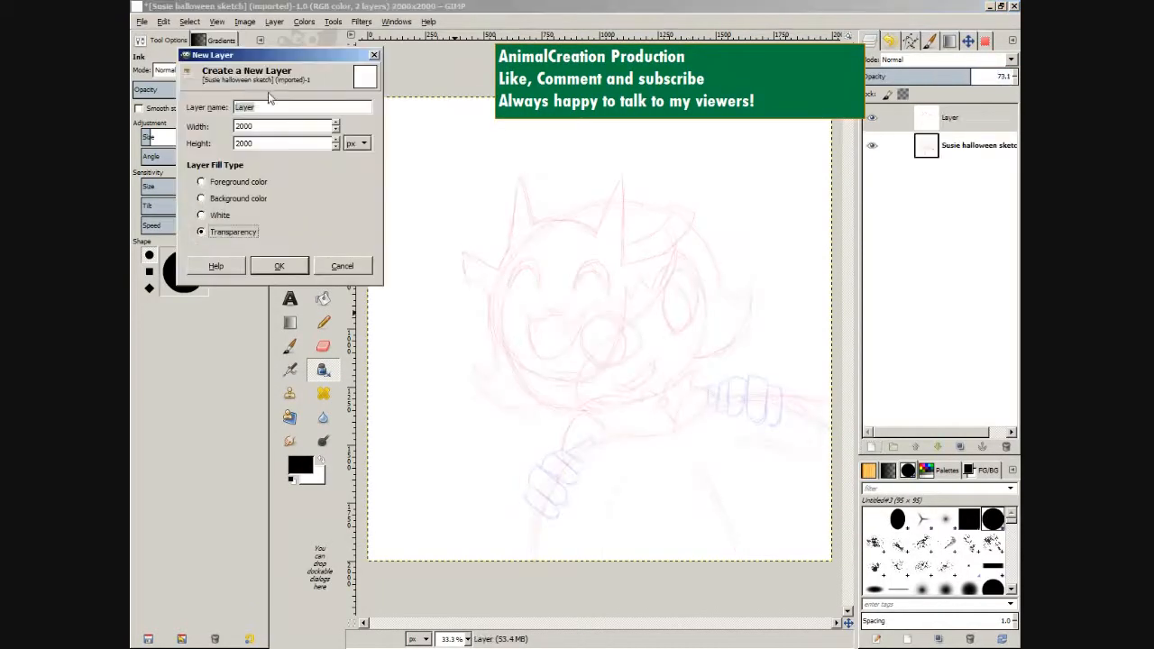
# Add a transparent lineart layer and trace black paths along the hair spike, face line and fangs.
pyautogui.click(277, 265)
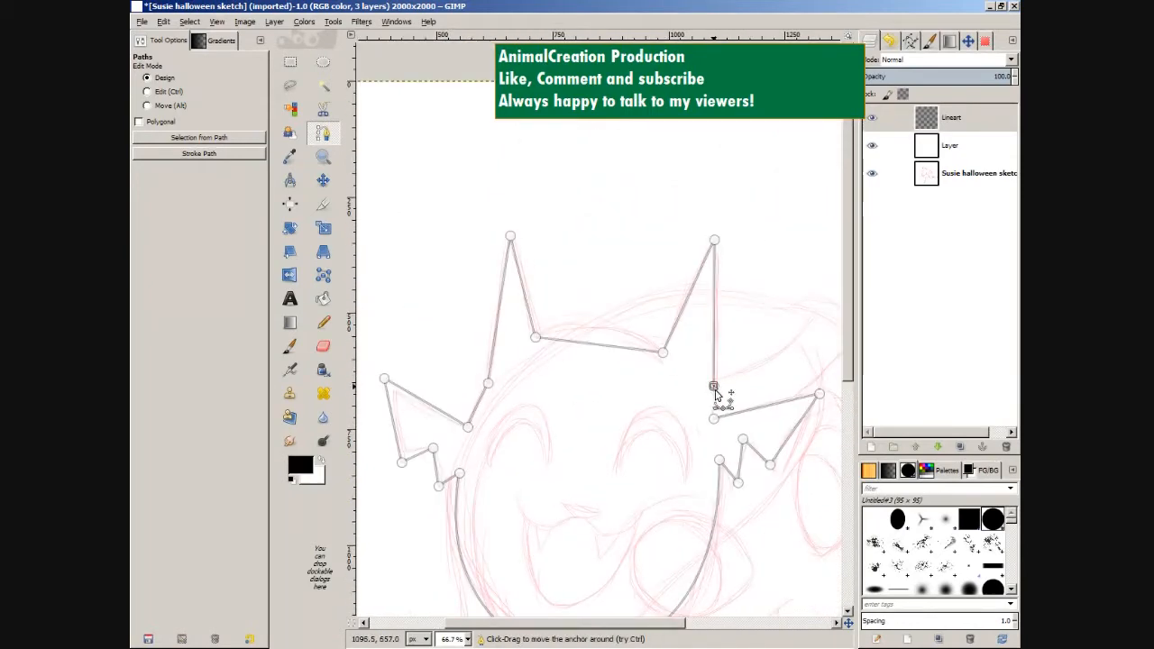
pyautogui.click(323, 157)
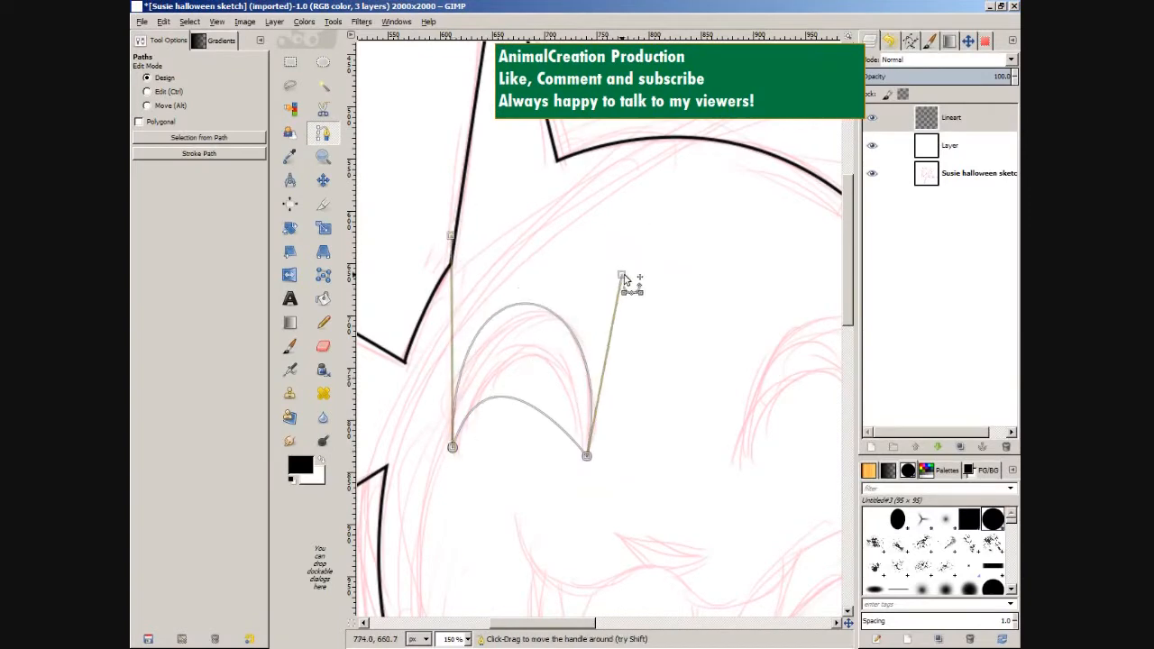
pyautogui.click(323, 346)
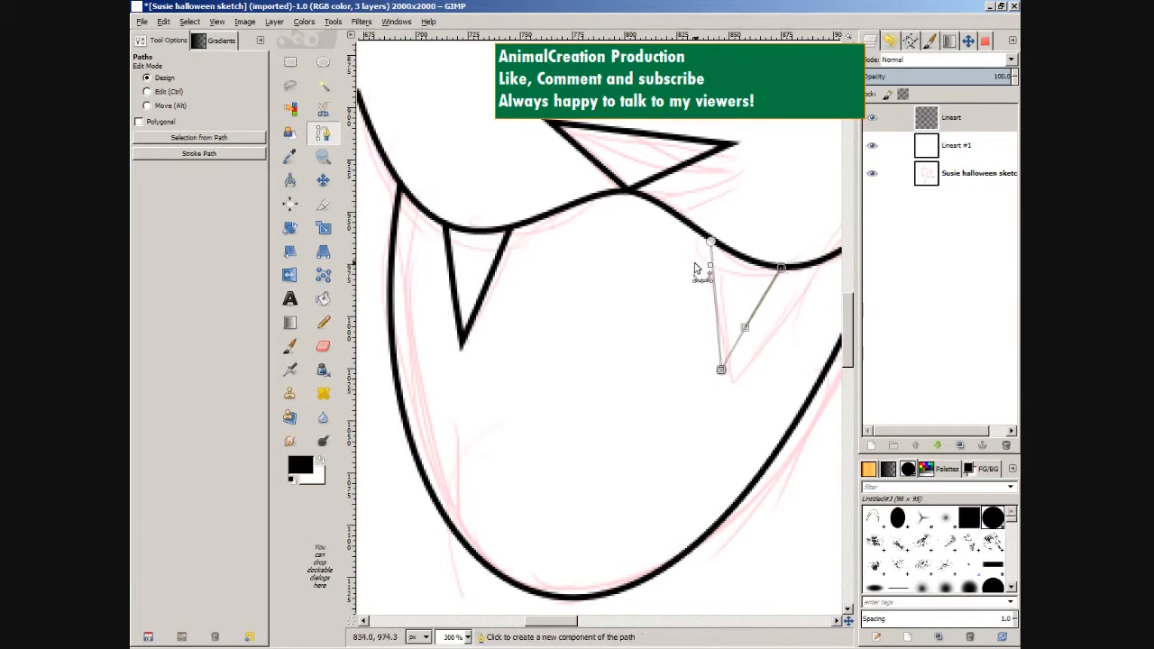
pyautogui.click(324, 155)
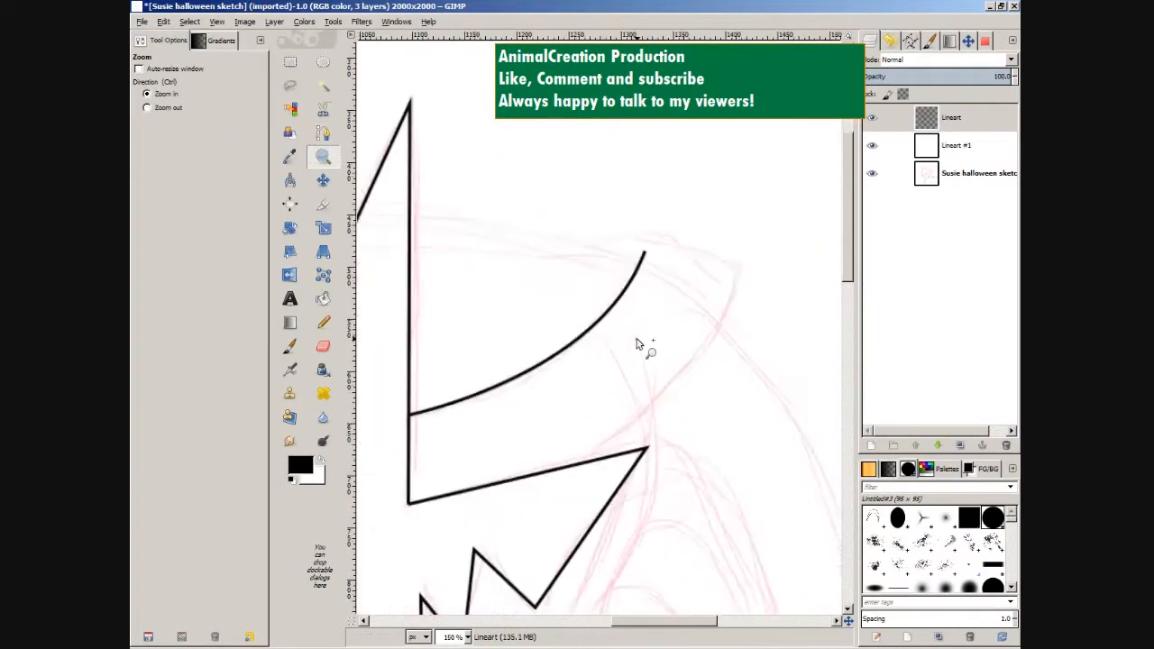
# Trace the hat's ear and a hair strand with paths and stroke them in solid black.
pyautogui.click(323, 346)
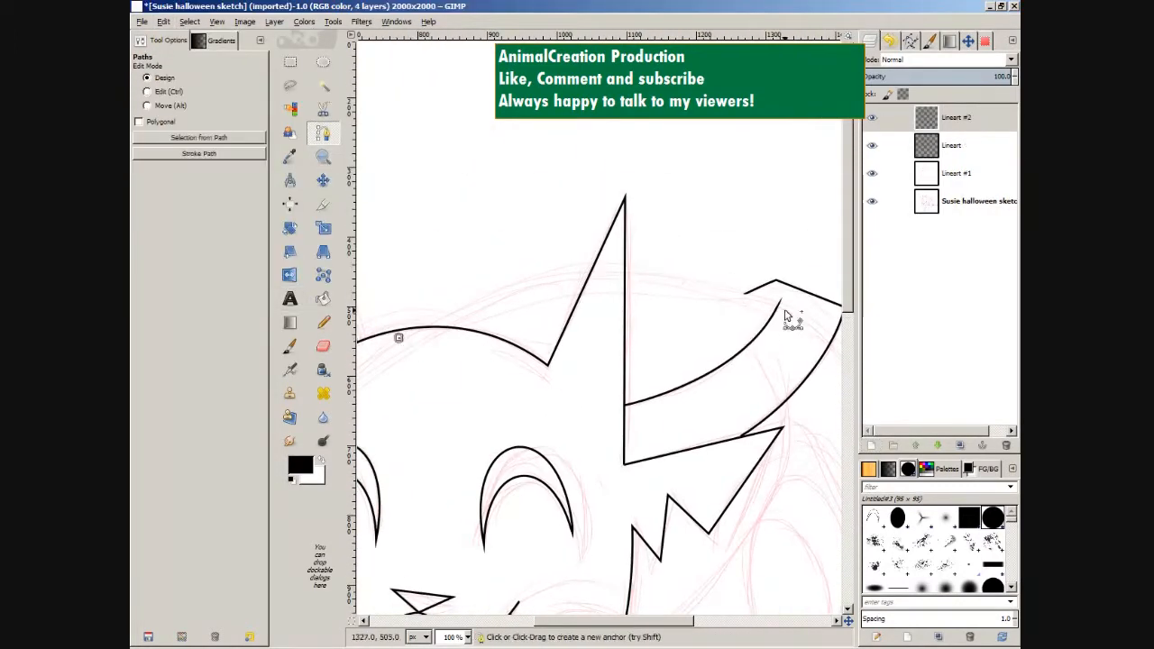
pyautogui.click(322, 346)
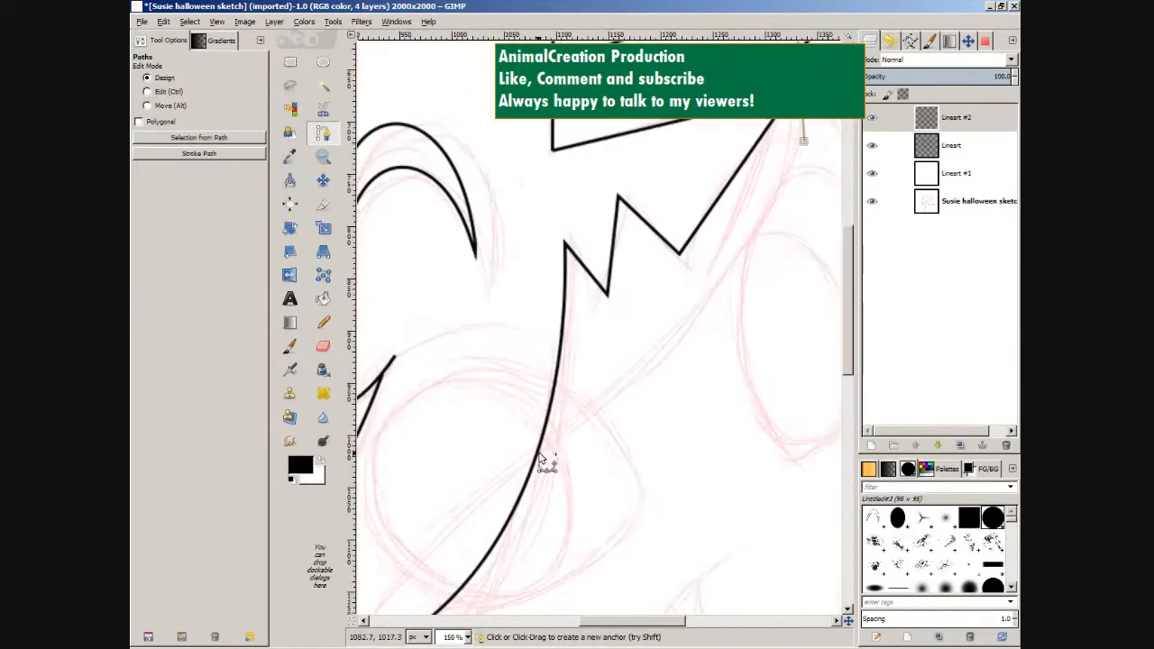
pyautogui.click(198, 153)
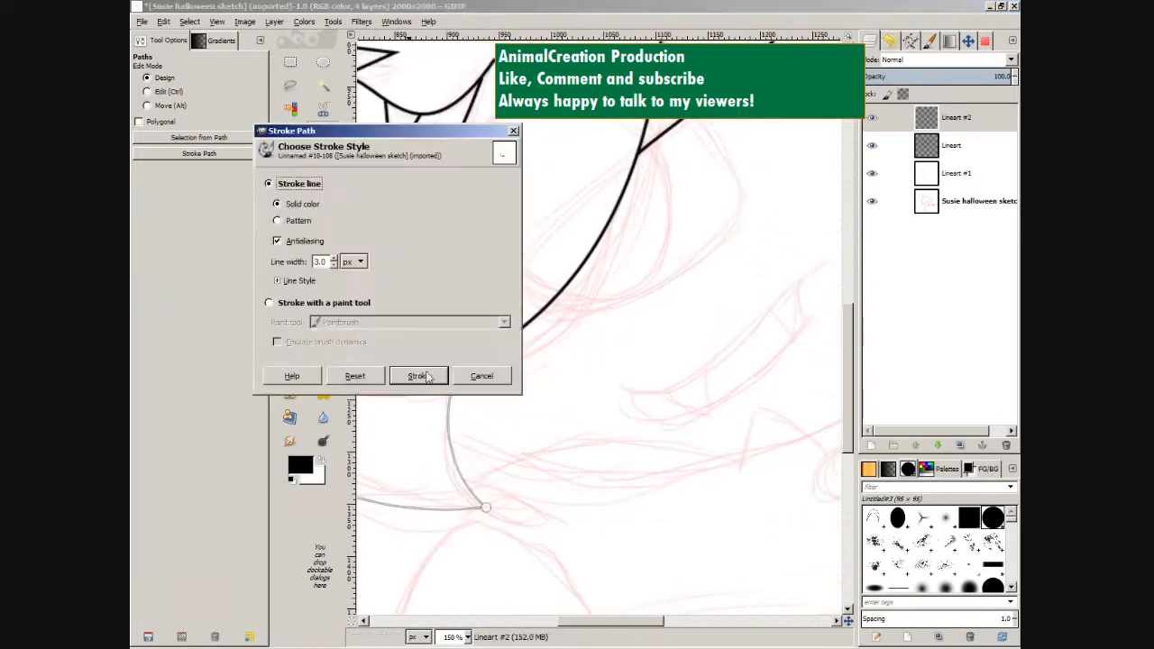
pyautogui.click(414, 377)
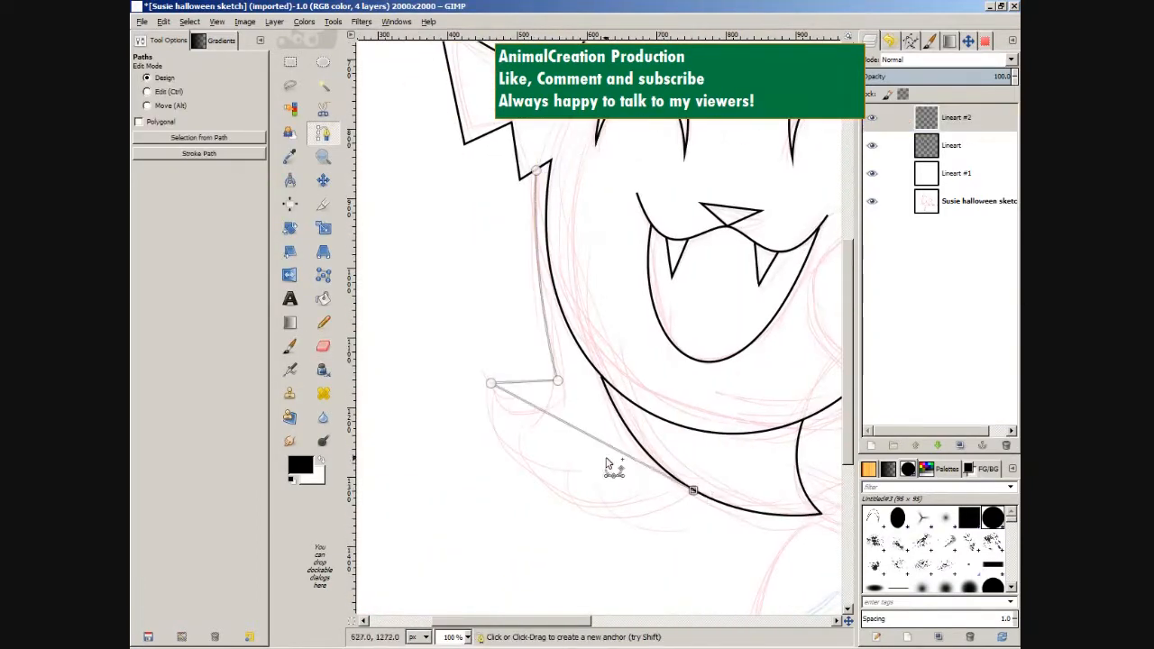
# Ink the hair curl, erase its stray line end and start a path over the crossing strands.
pyautogui.click(322, 157)
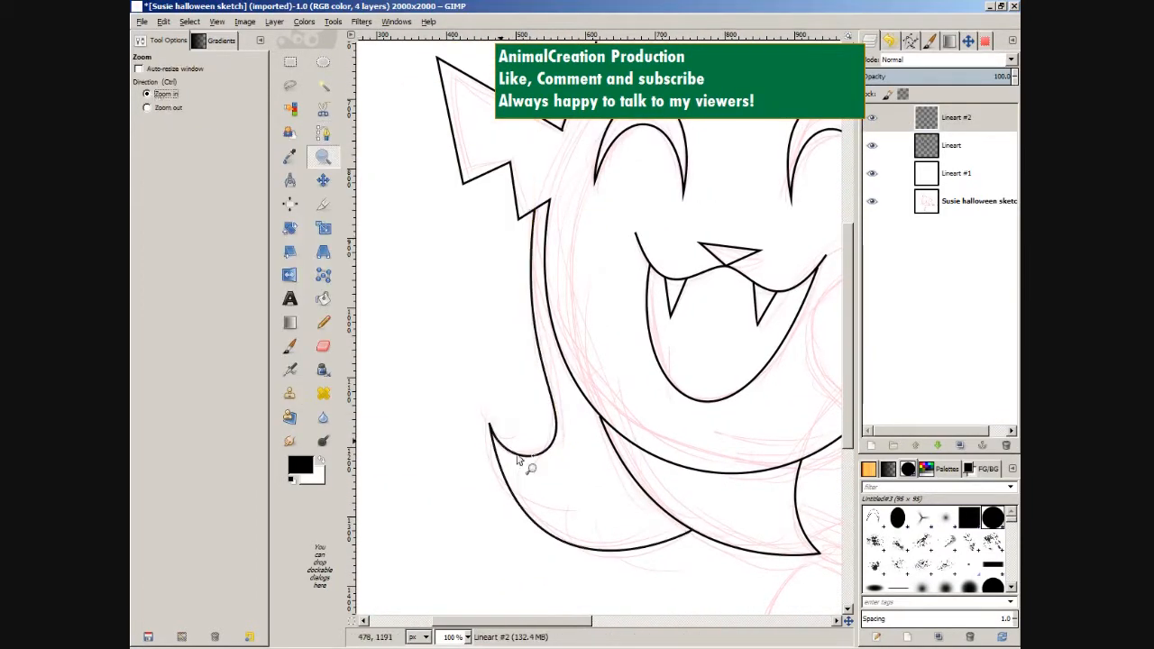
pyautogui.click(526, 462)
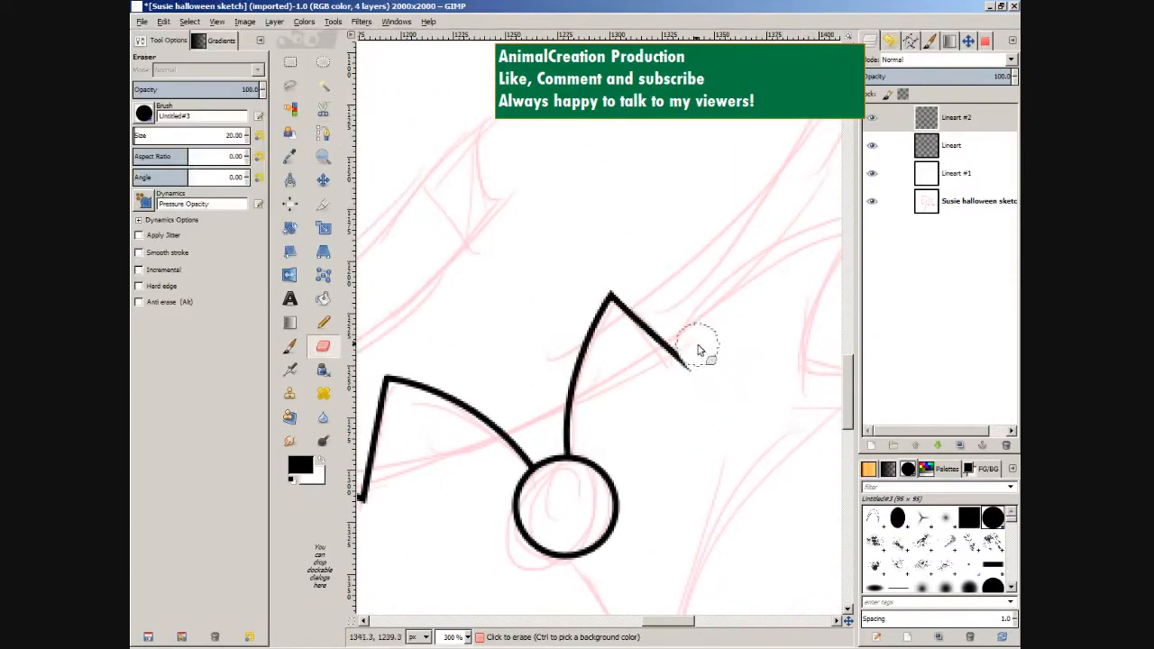
pyautogui.click(323, 157)
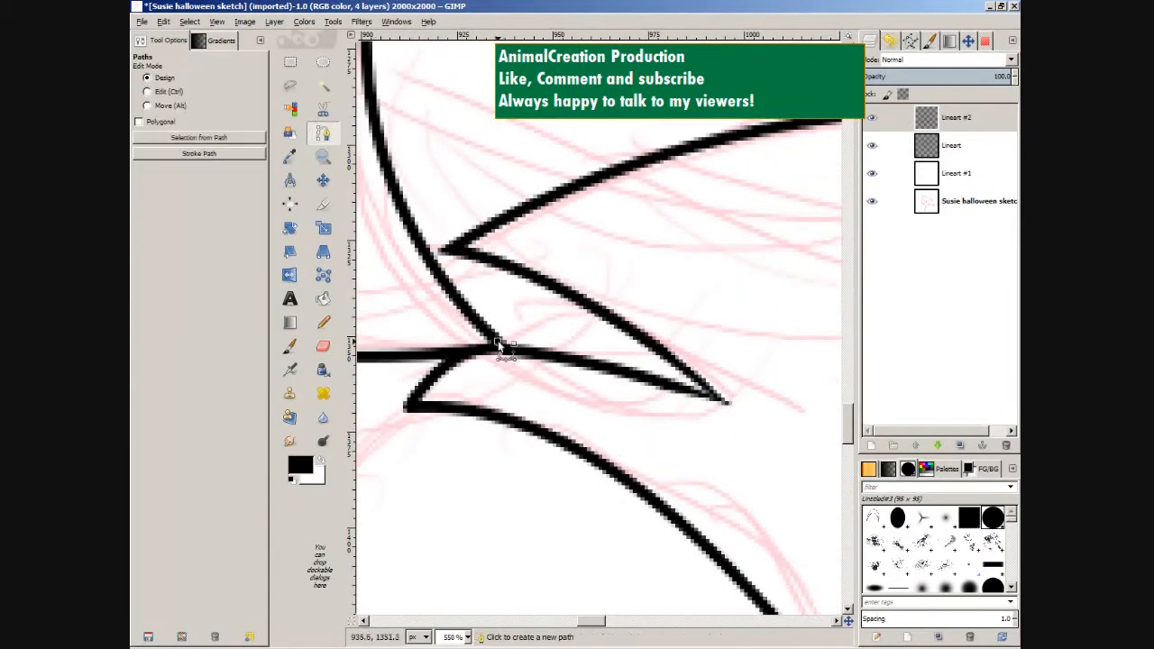
pyautogui.click(325, 156)
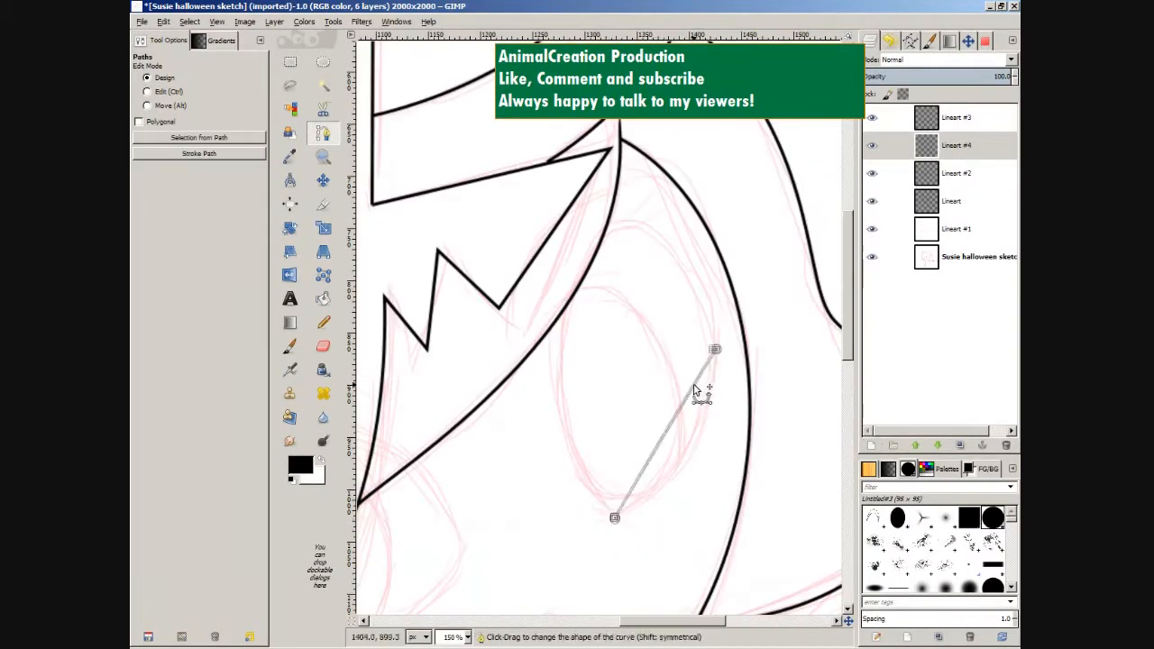
# Shape the eye outline curve and clean excess black from its corners.
pyautogui.click(323, 157)
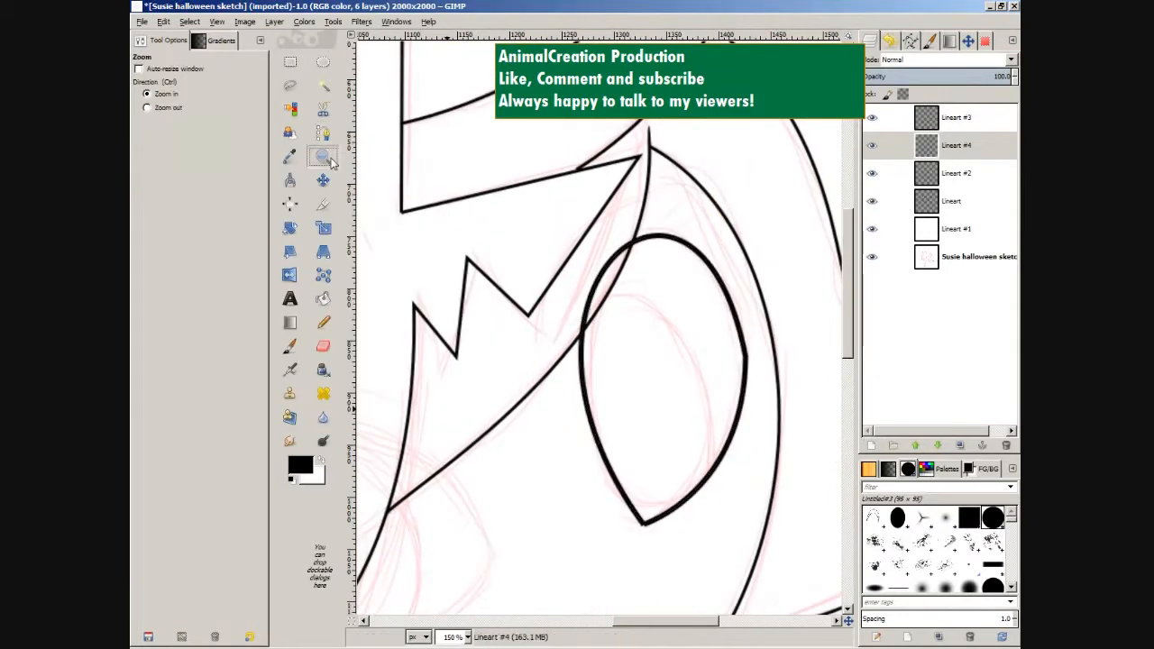
pyautogui.click(323, 133)
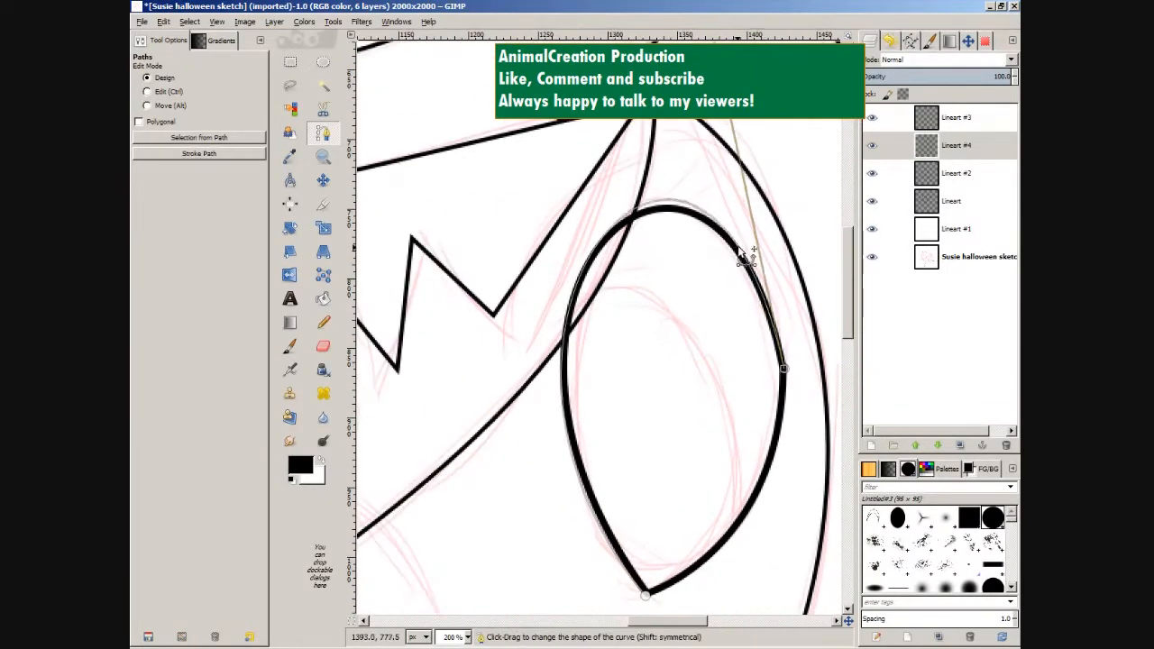
pyautogui.click(321, 346)
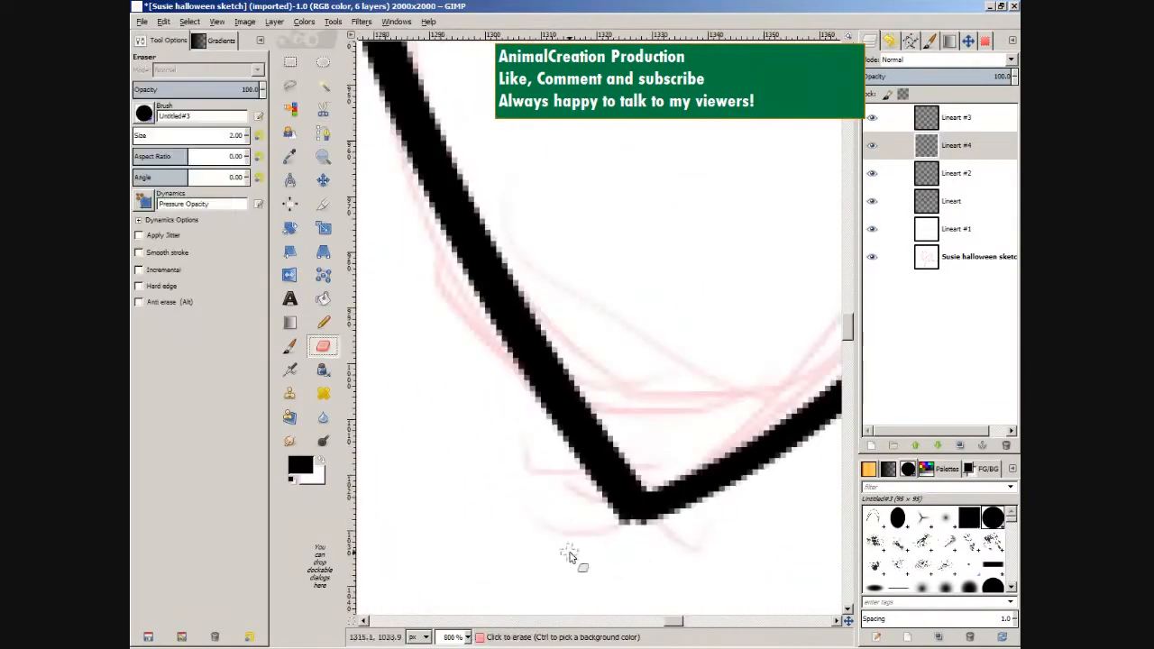
pyautogui.click(289, 346)
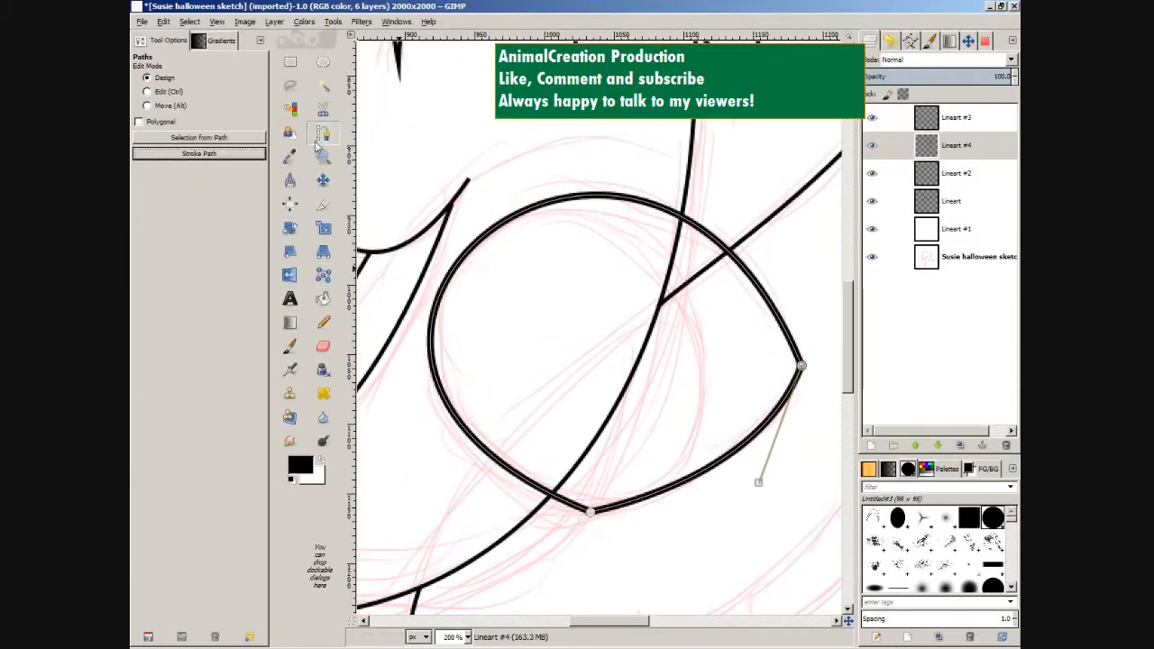
pyautogui.click(322, 155)
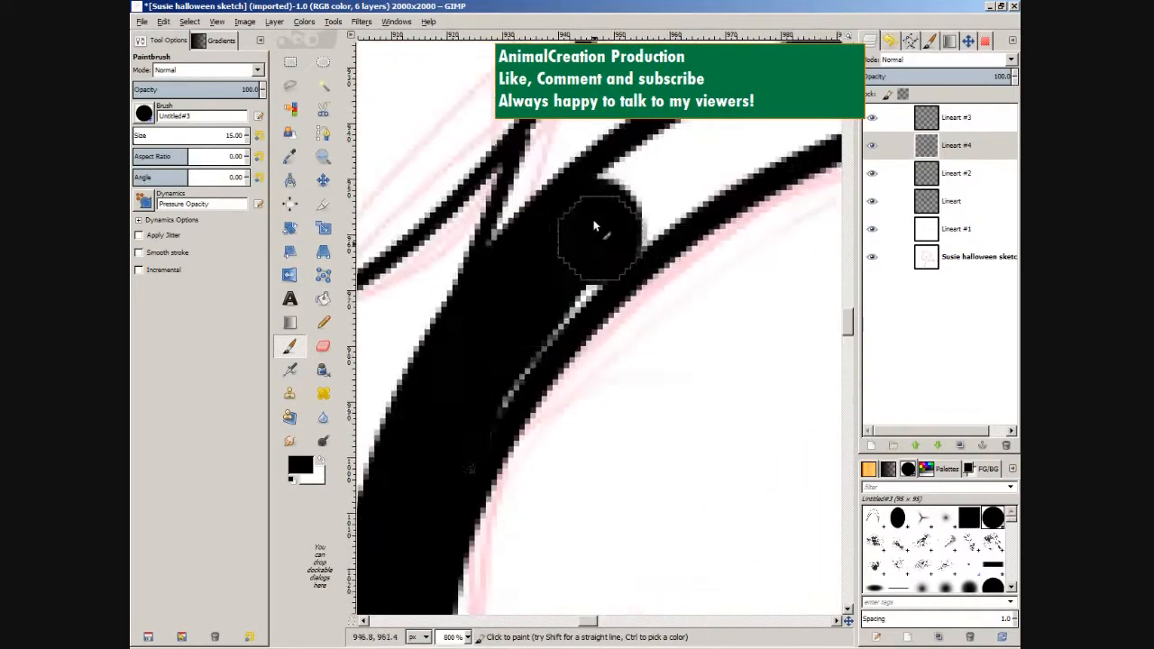
# Fill the eye line join, bend the eyelid curve and erase overlapping lines around the eye and collar.
pyautogui.click(323, 346)
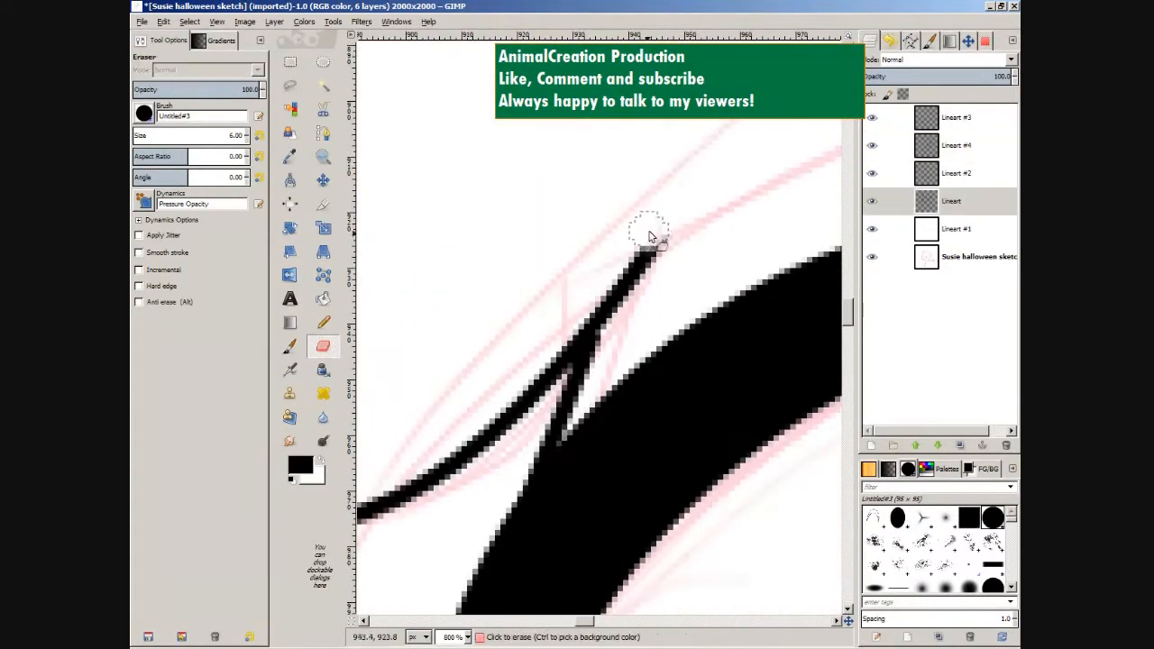
pyautogui.click(322, 157)
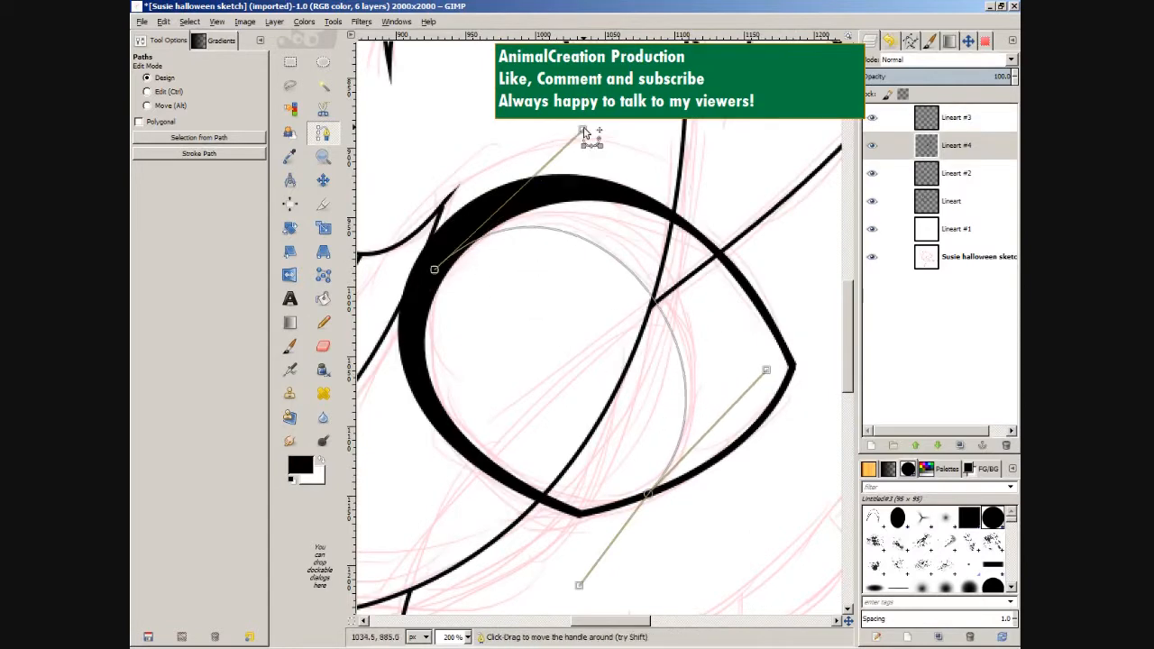
pyautogui.click(323, 346)
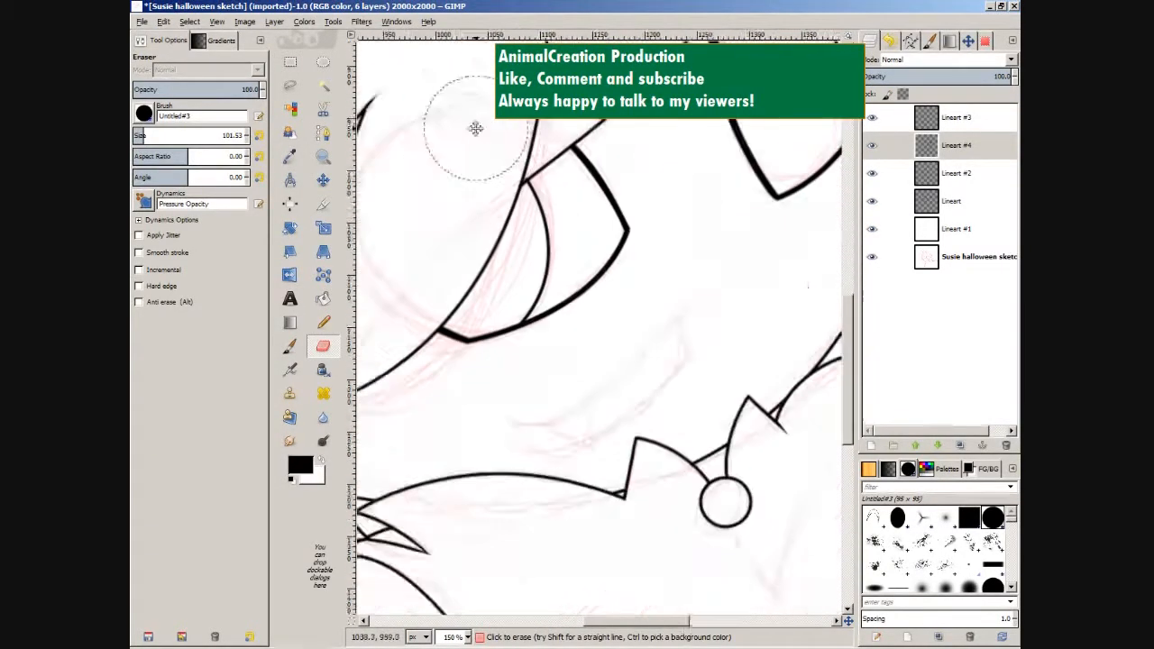
pyautogui.click(323, 155)
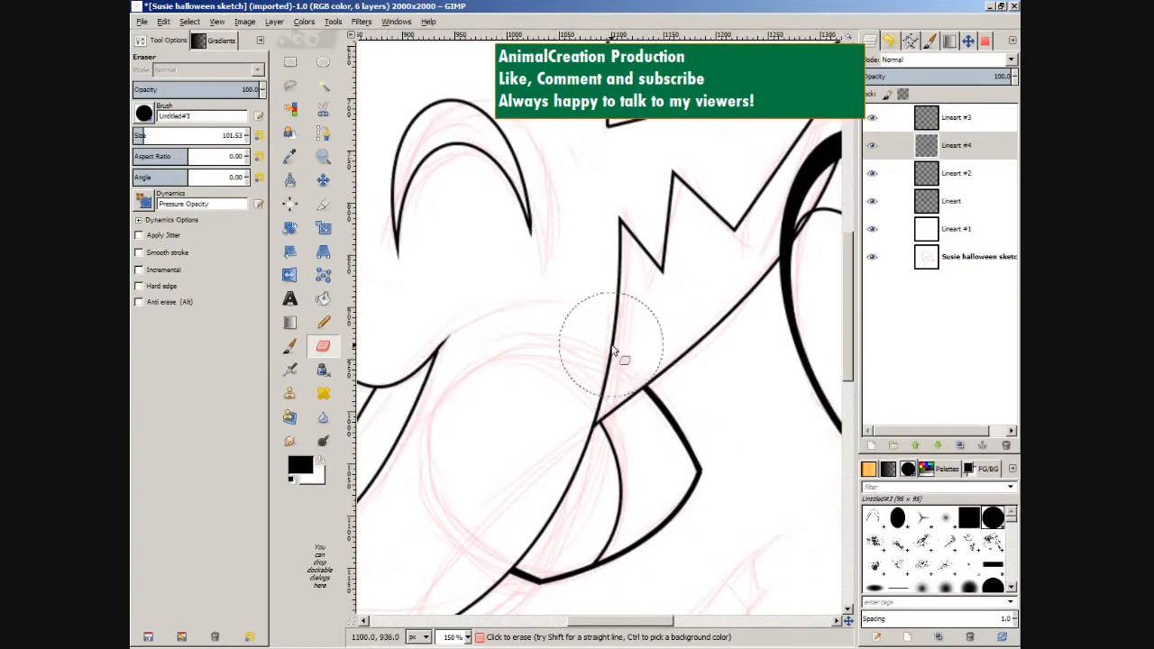
pyautogui.click(323, 133)
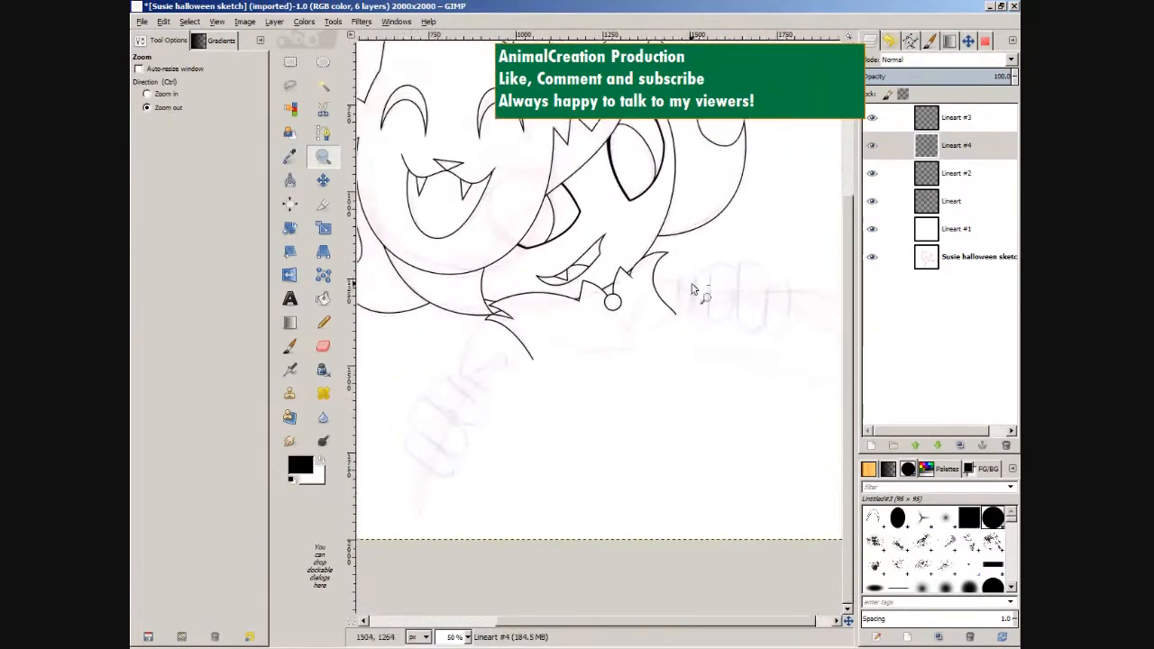
# Stroke the body outline black, trace the arm and move the drawn hand onto it.
pyautogui.click(198, 154)
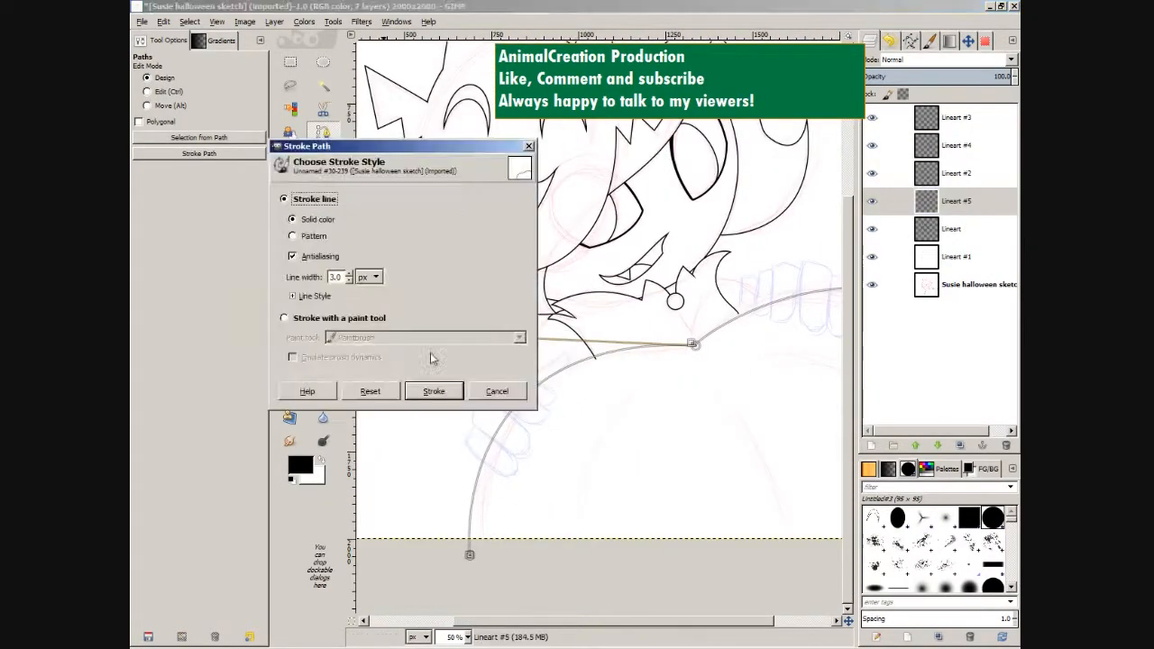
pyautogui.click(432, 390)
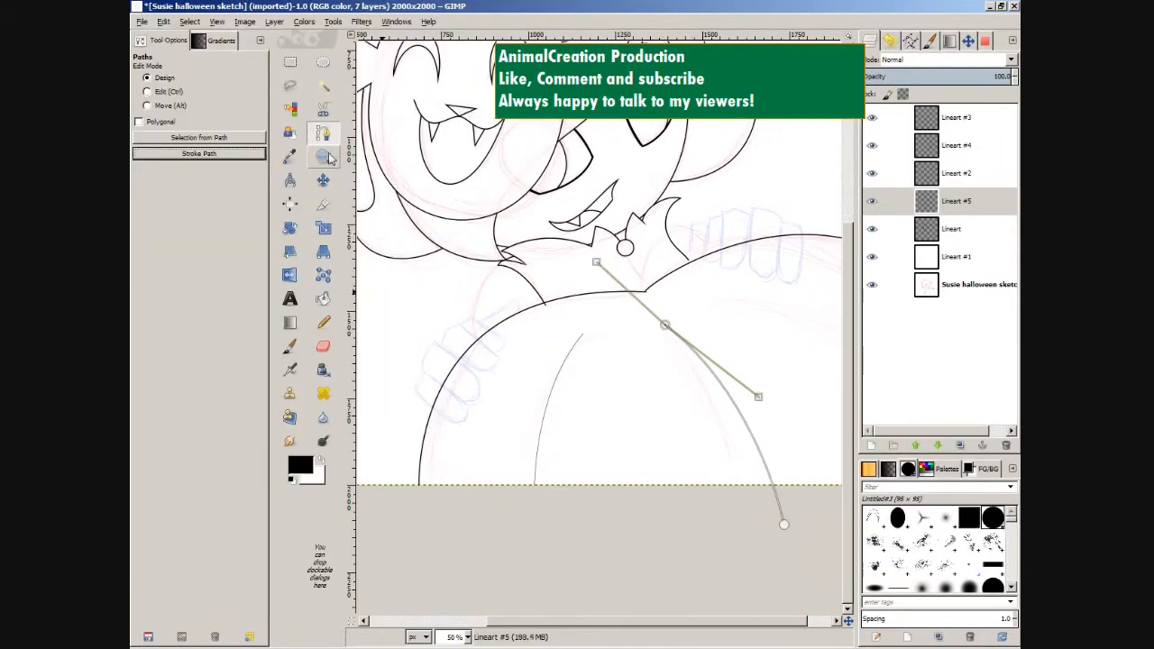
pyautogui.click(322, 157)
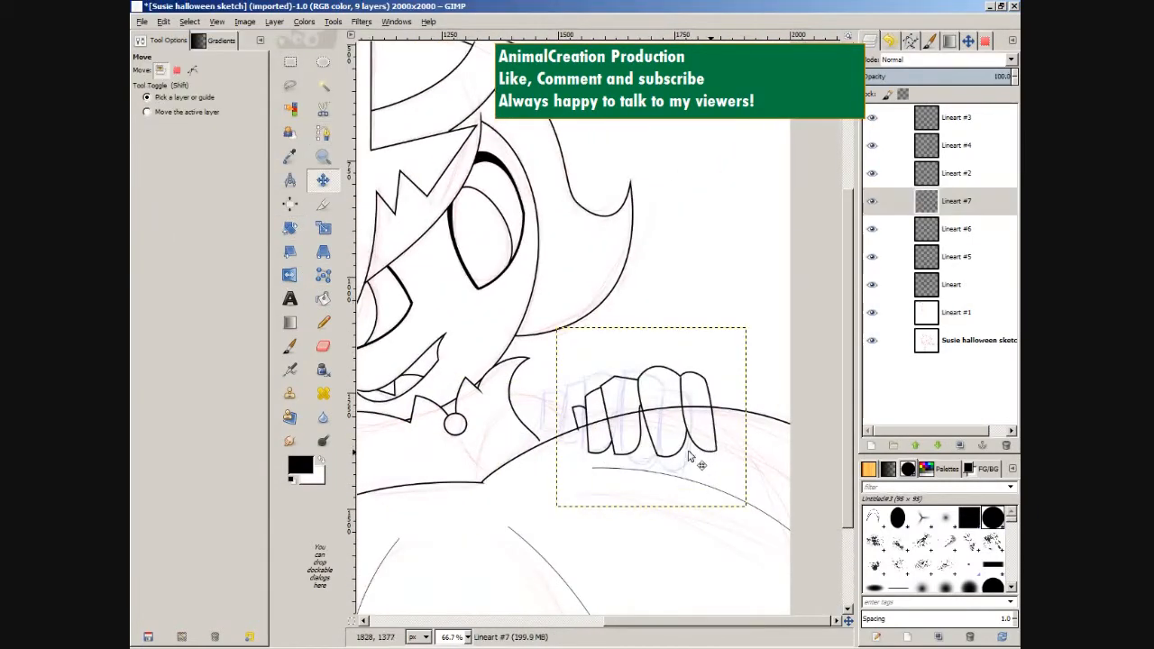
pyautogui.click(323, 157)
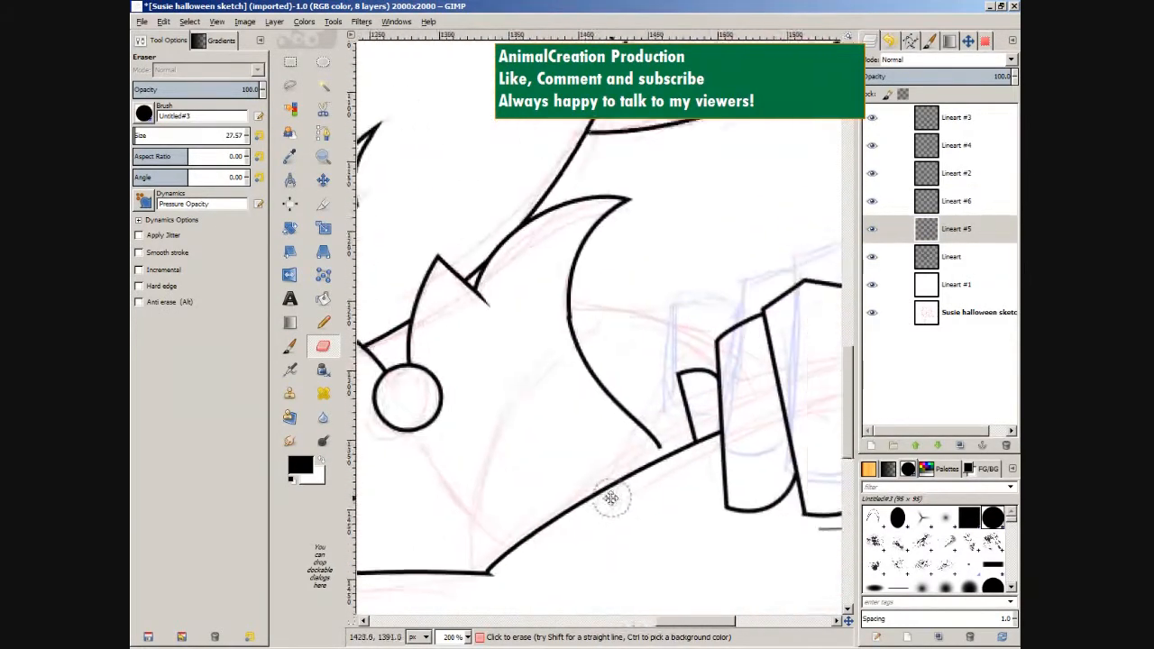
pyautogui.click(323, 155)
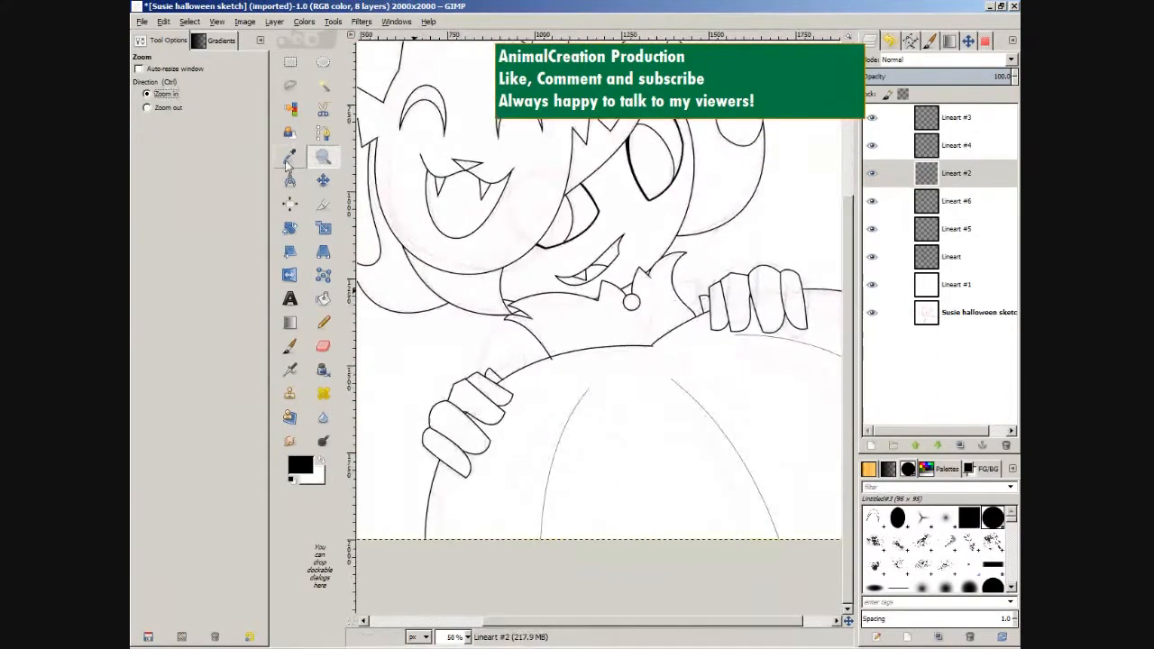
# Retrace a clean finger line, erase stray hand lines and begin the teal hair color layer.
pyautogui.click(288, 133)
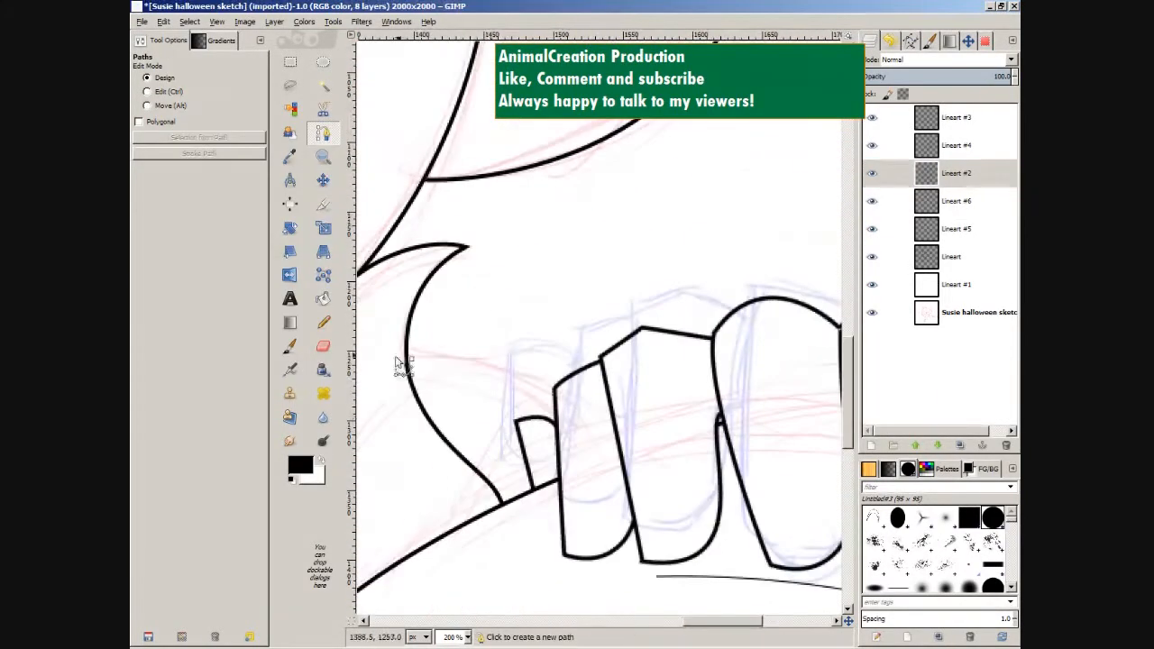
pyautogui.click(322, 346)
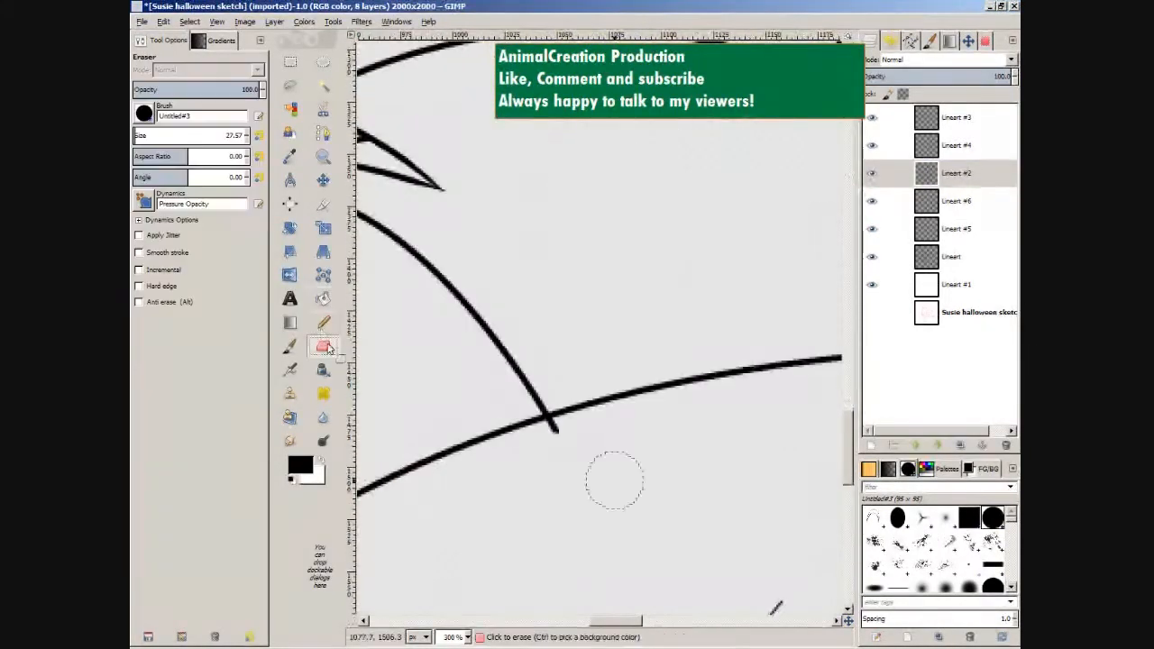
pyautogui.click(323, 157)
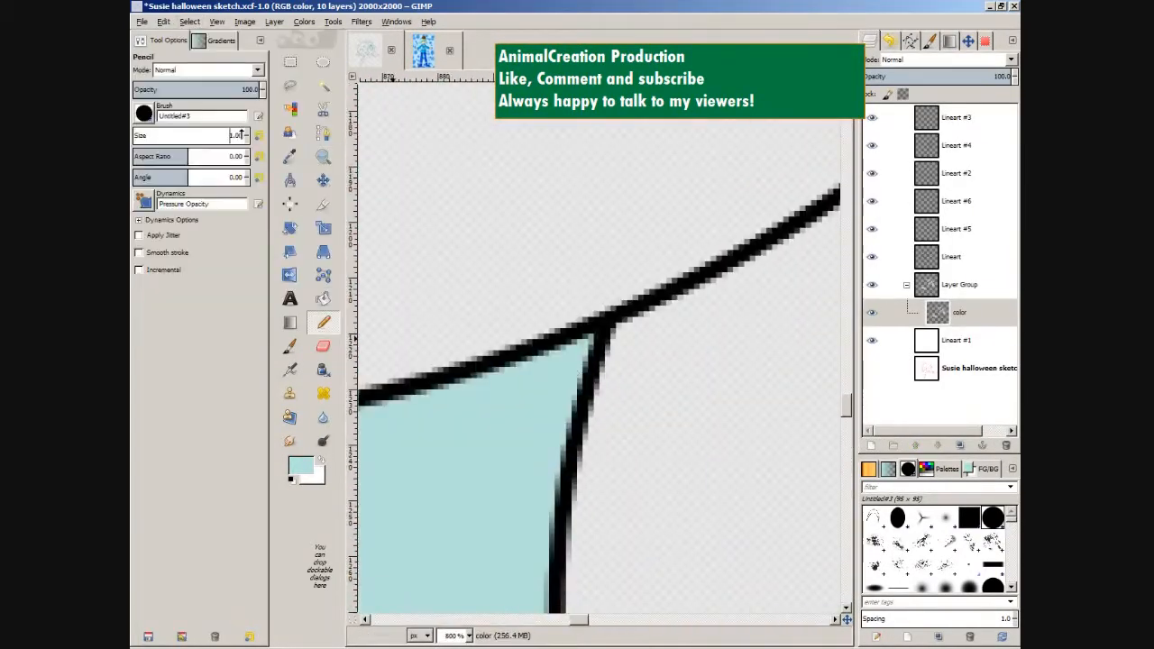
# Zoom to the hair edge and select its regions to fill with teal.
pyautogui.click(323, 155)
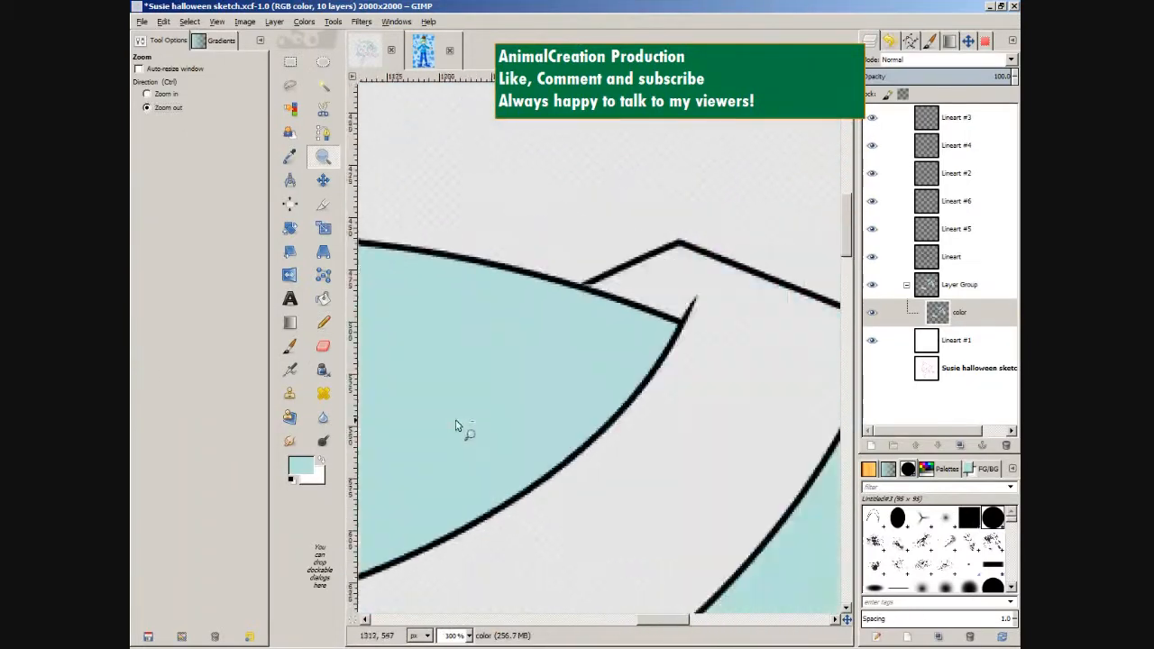
pyautogui.click(459, 423)
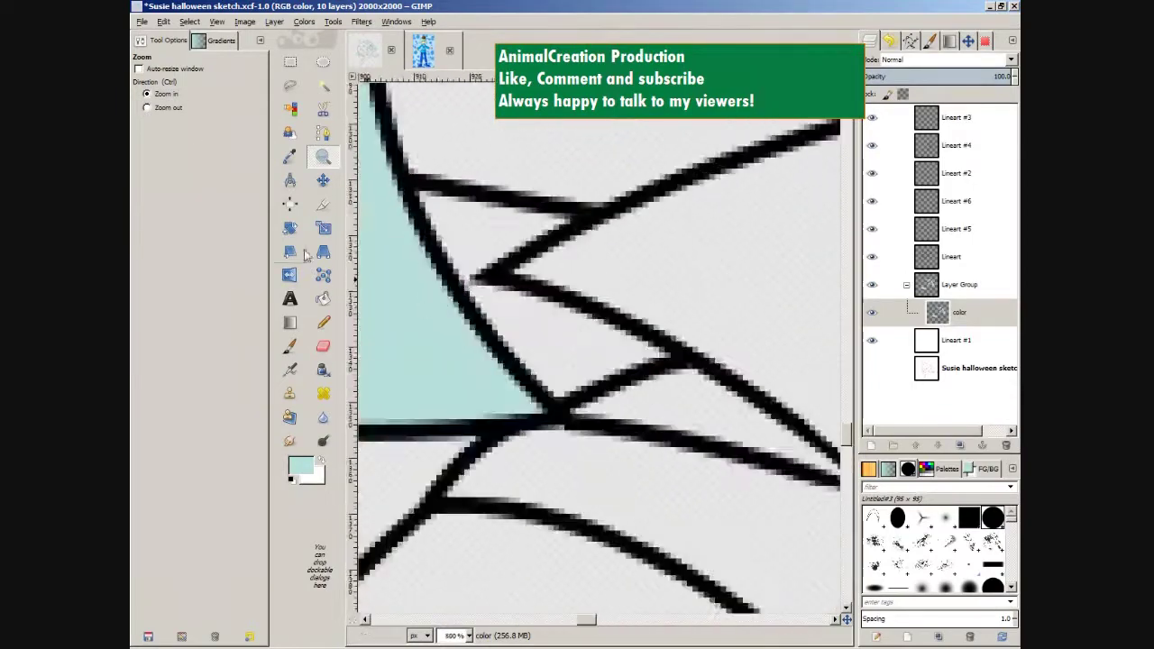
pyautogui.click(323, 86)
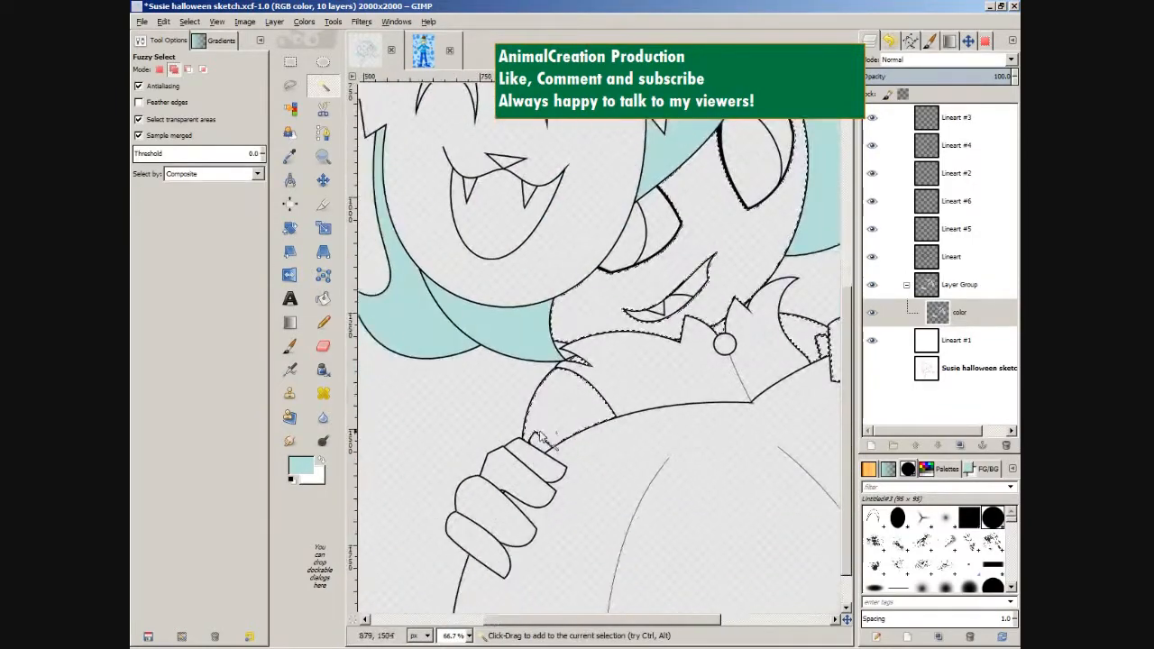
# Select and fill the skin areas cream, then select the hat band area.
pyautogui.click(323, 299)
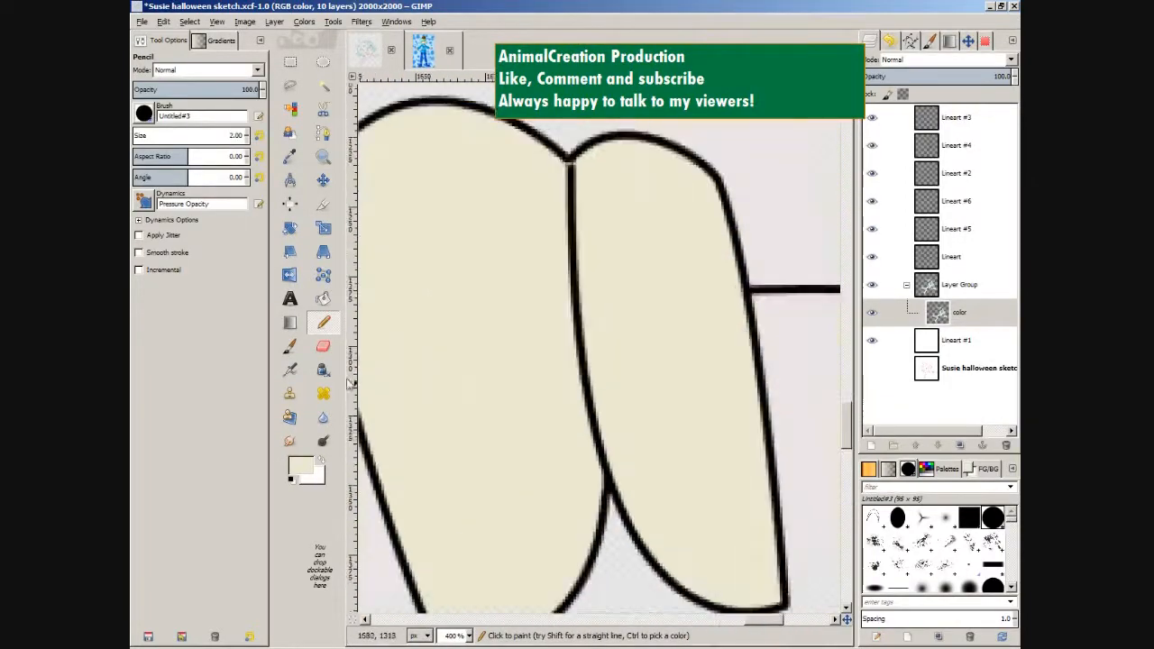
pyautogui.click(324, 87)
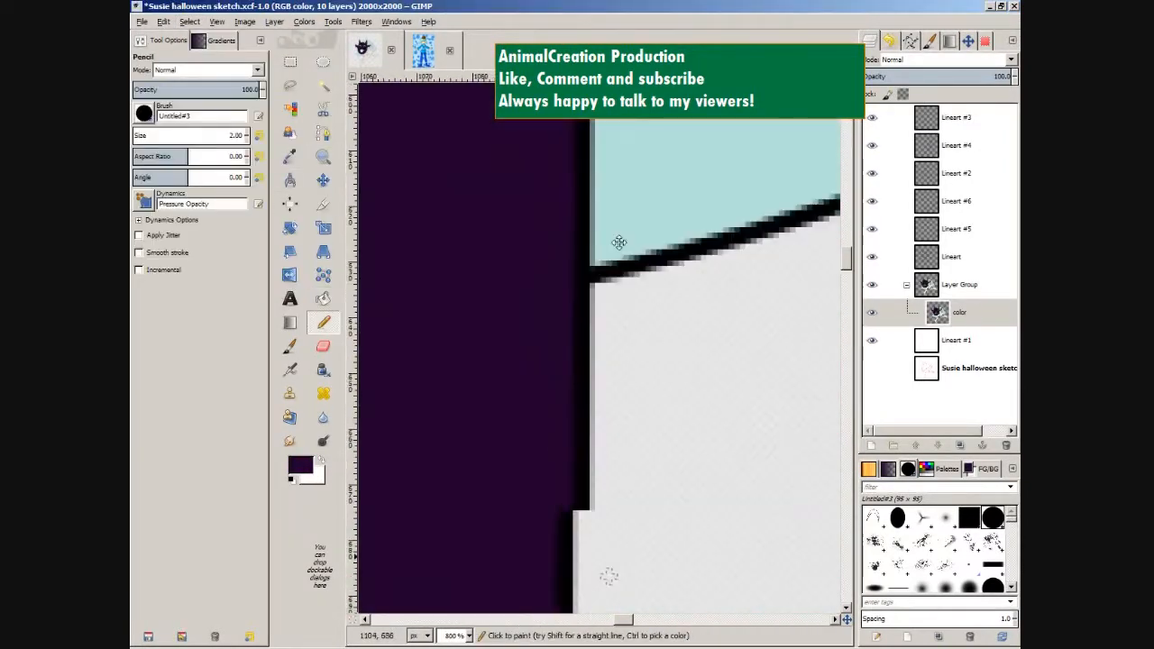
pyautogui.click(322, 155)
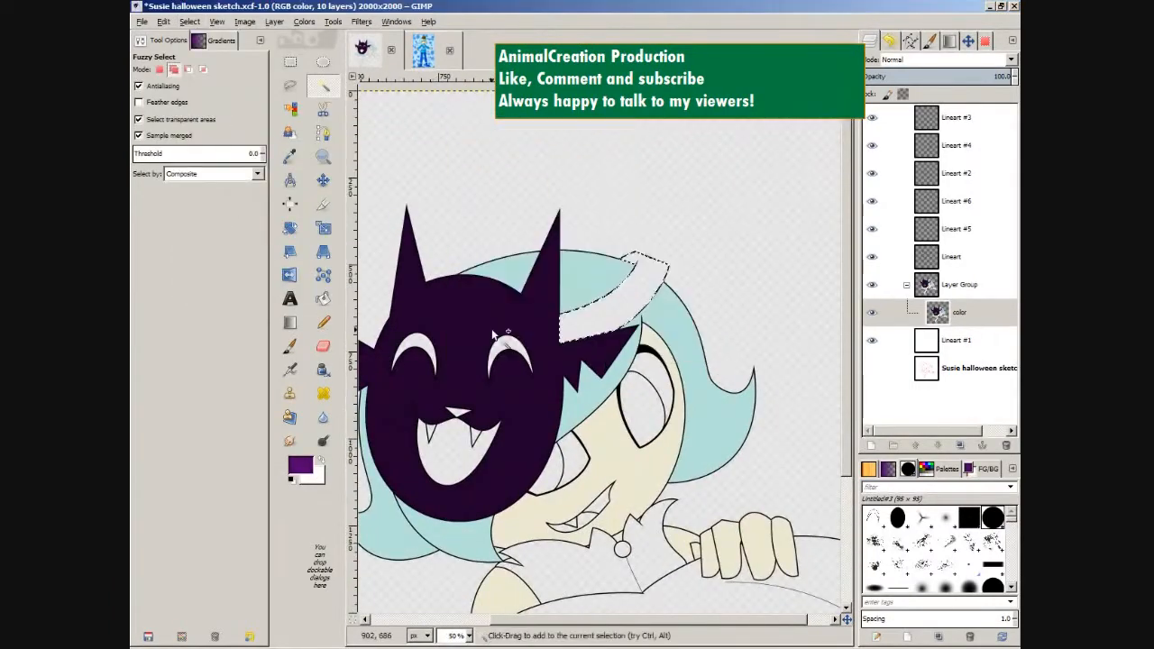
# Fill the hat band purple and the cat hat's mouth yellow, then view the whole character.
pyautogui.click(323, 157)
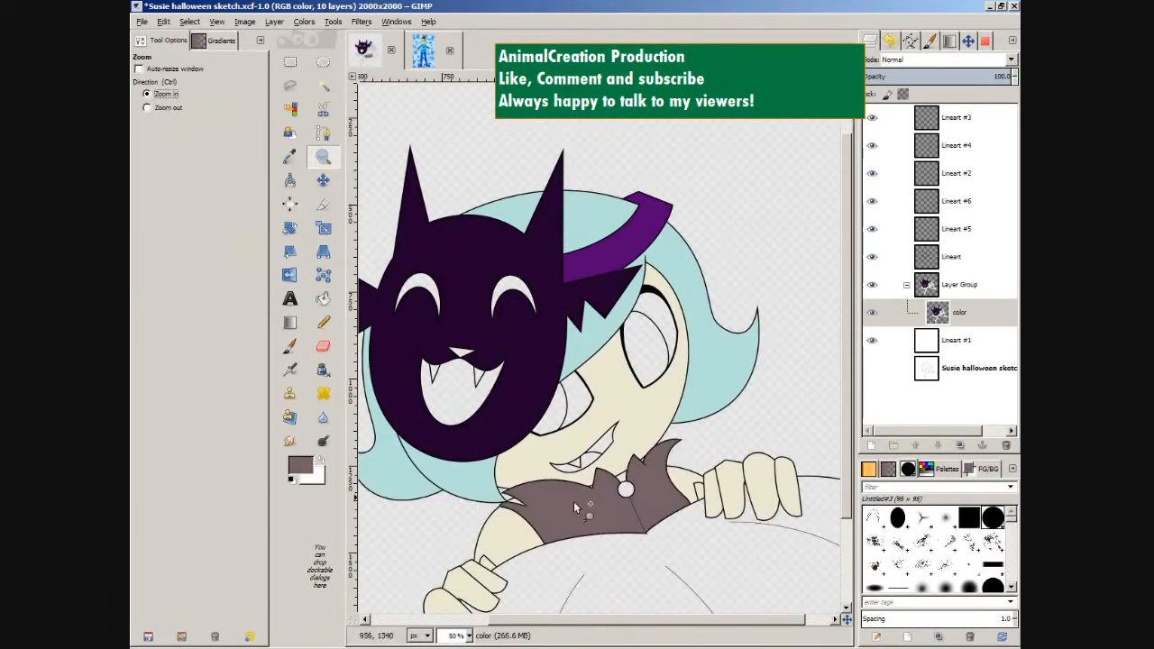
pyautogui.click(323, 323)
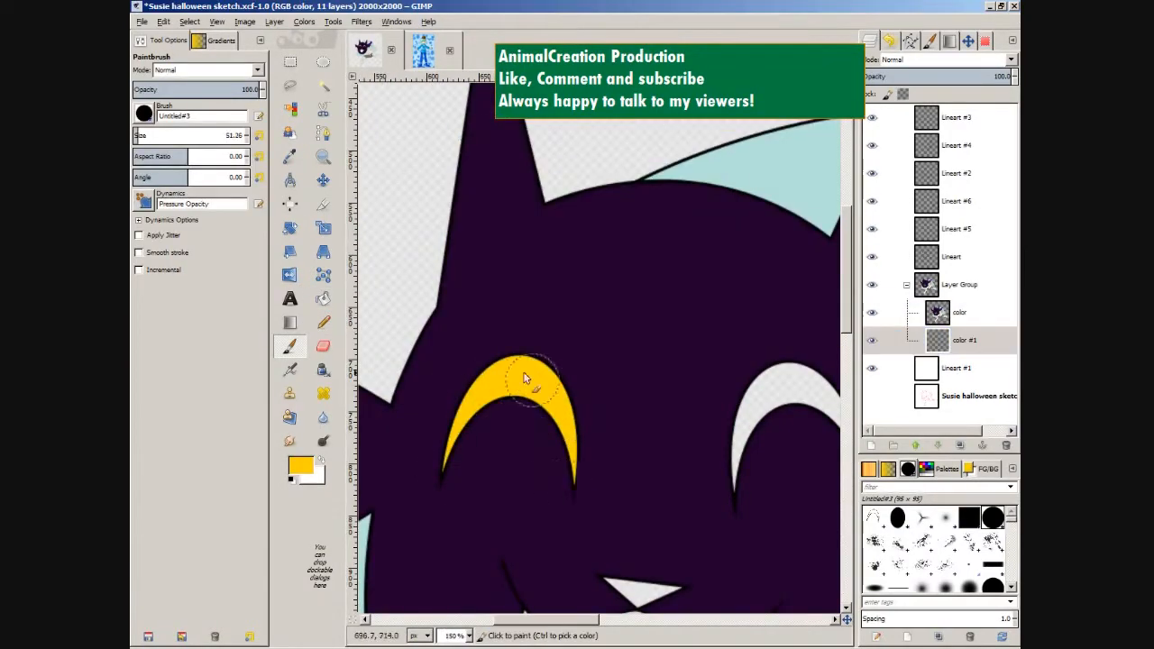
pyautogui.click(323, 155)
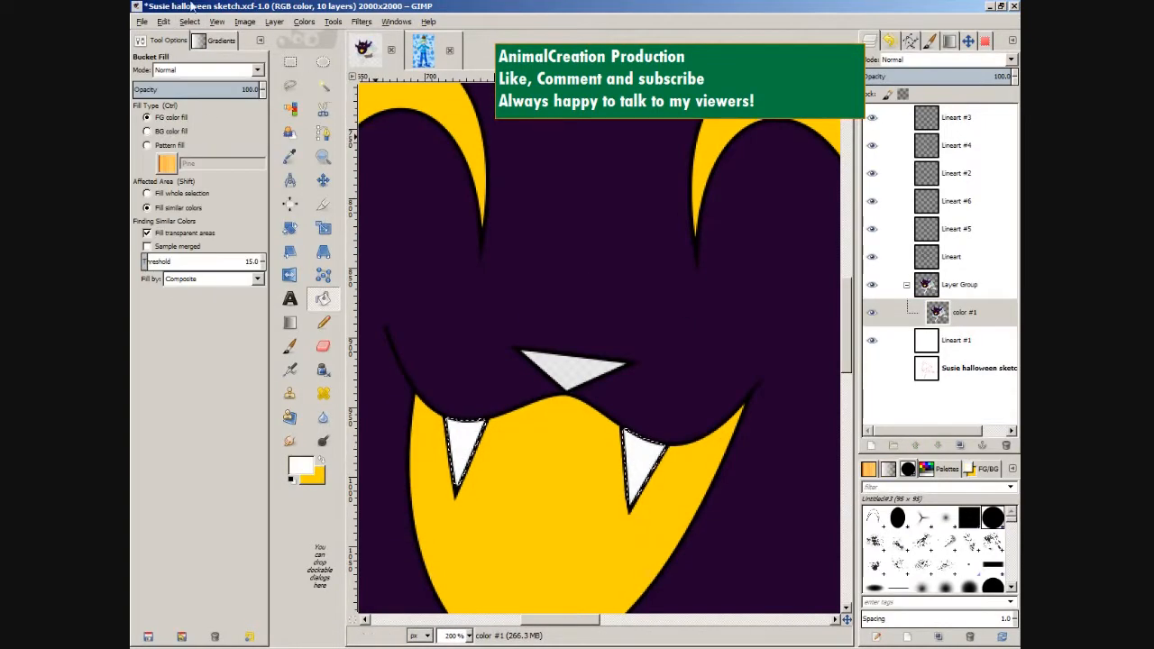
pyautogui.click(323, 157)
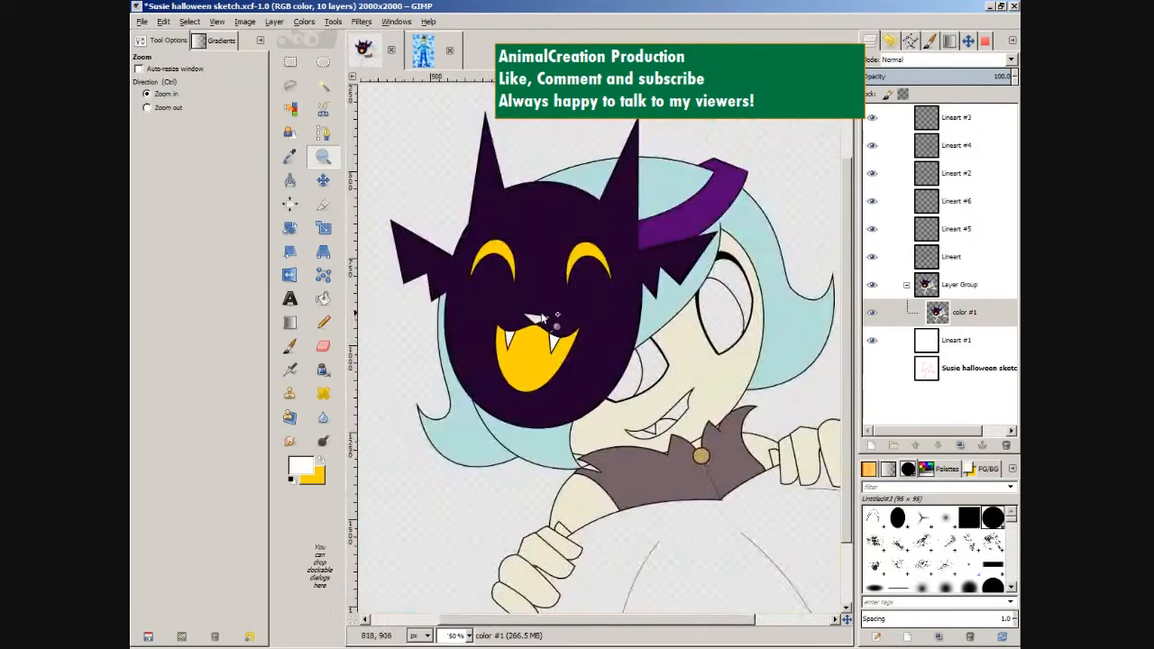
# Color the collar brown and outline the character's eye for filling.
pyautogui.click(288, 346)
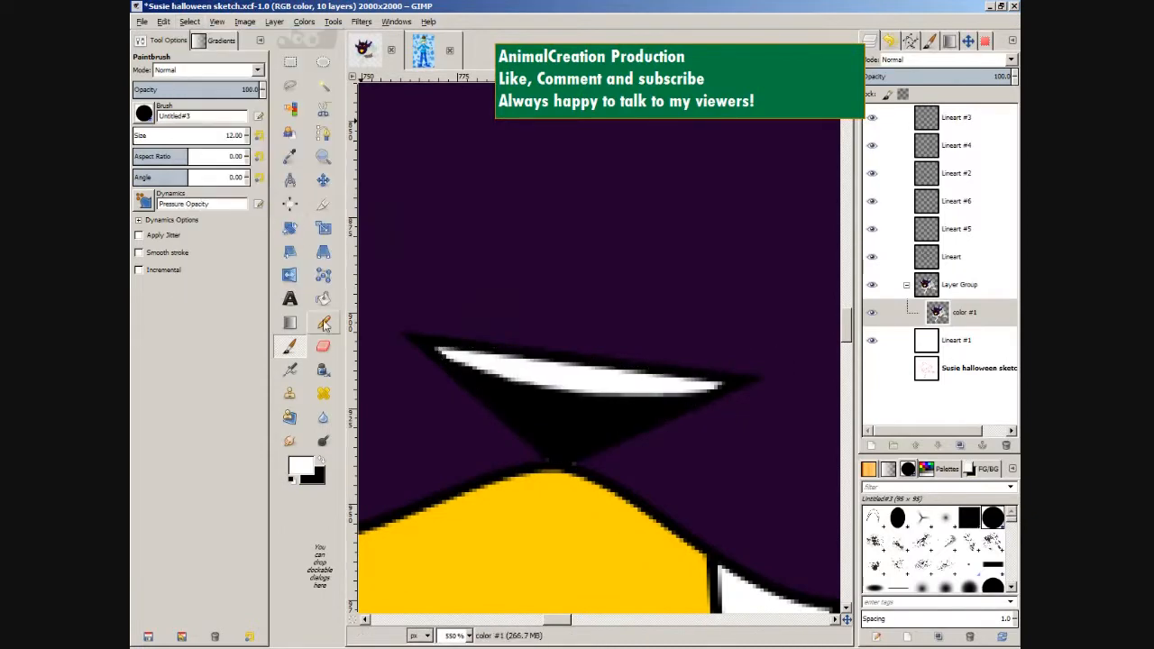
pyautogui.click(322, 155)
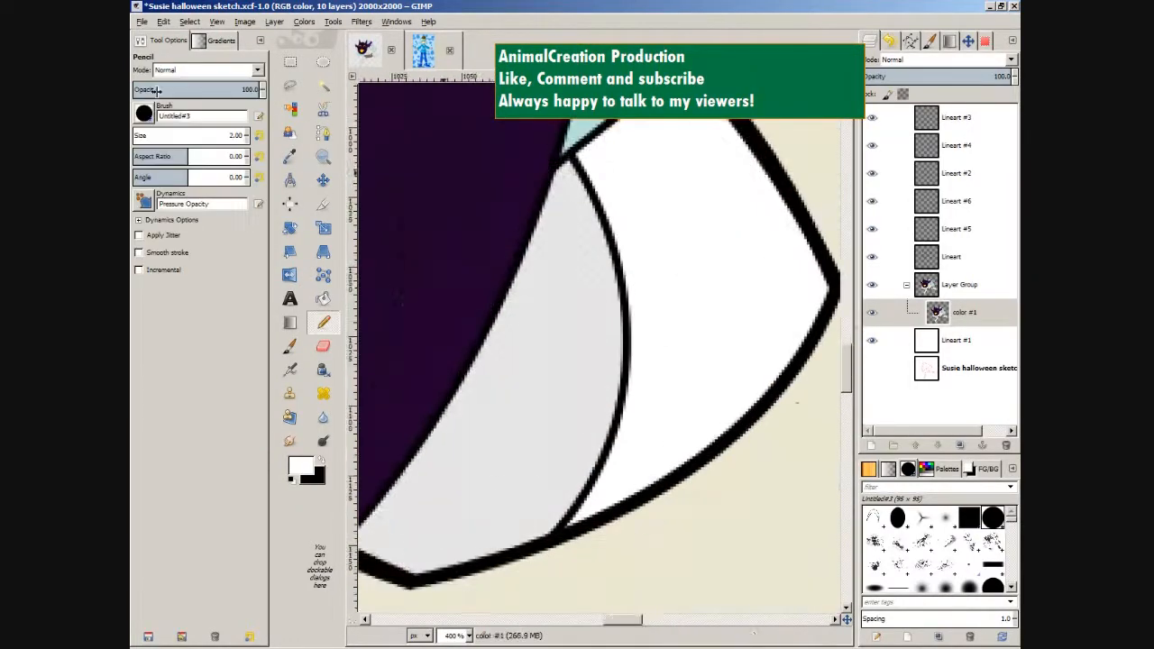
pyautogui.click(321, 155)
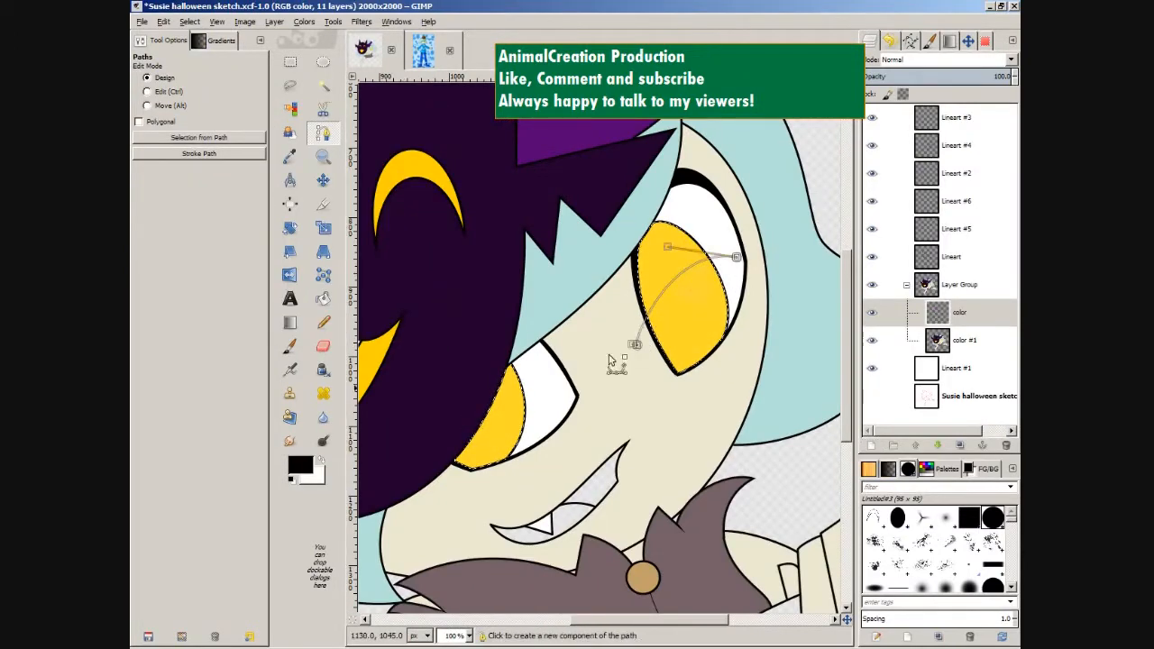
# Select the yellow eyes and paint black pupils into them.
pyautogui.click(290, 346)
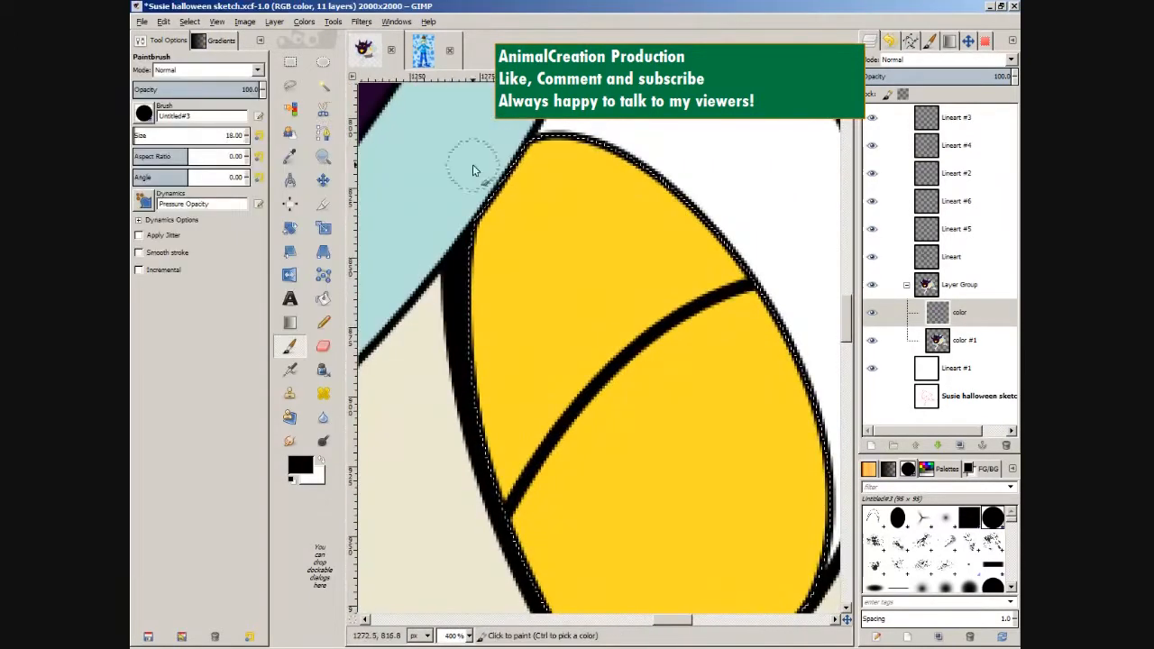
pyautogui.click(323, 157)
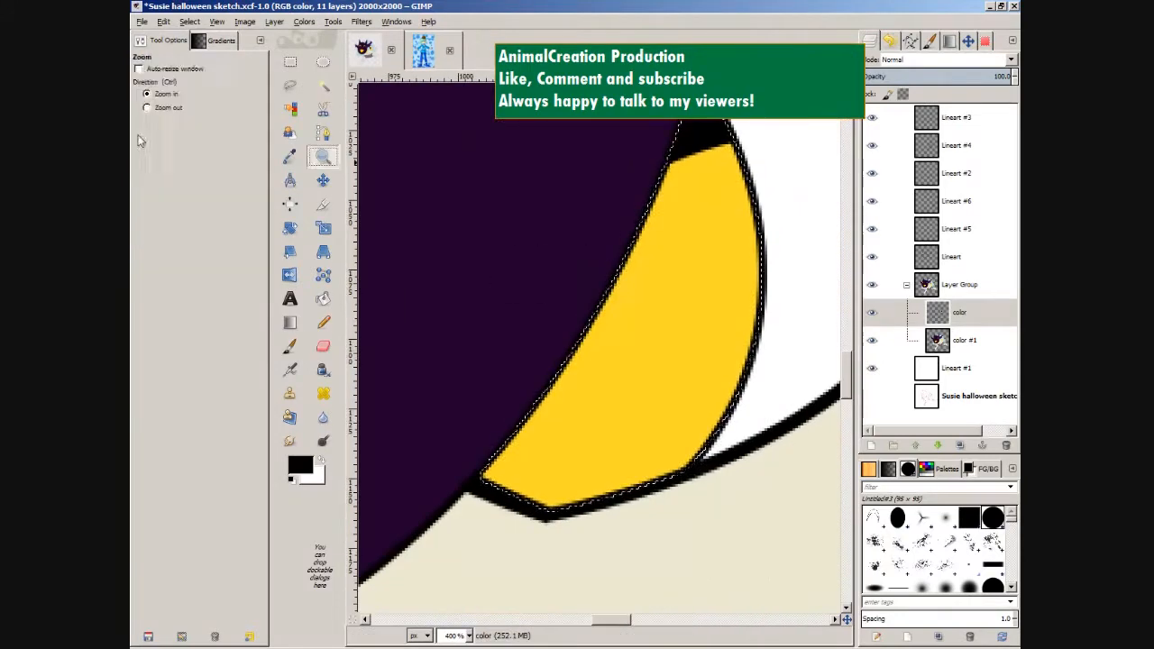
pyautogui.click(323, 134)
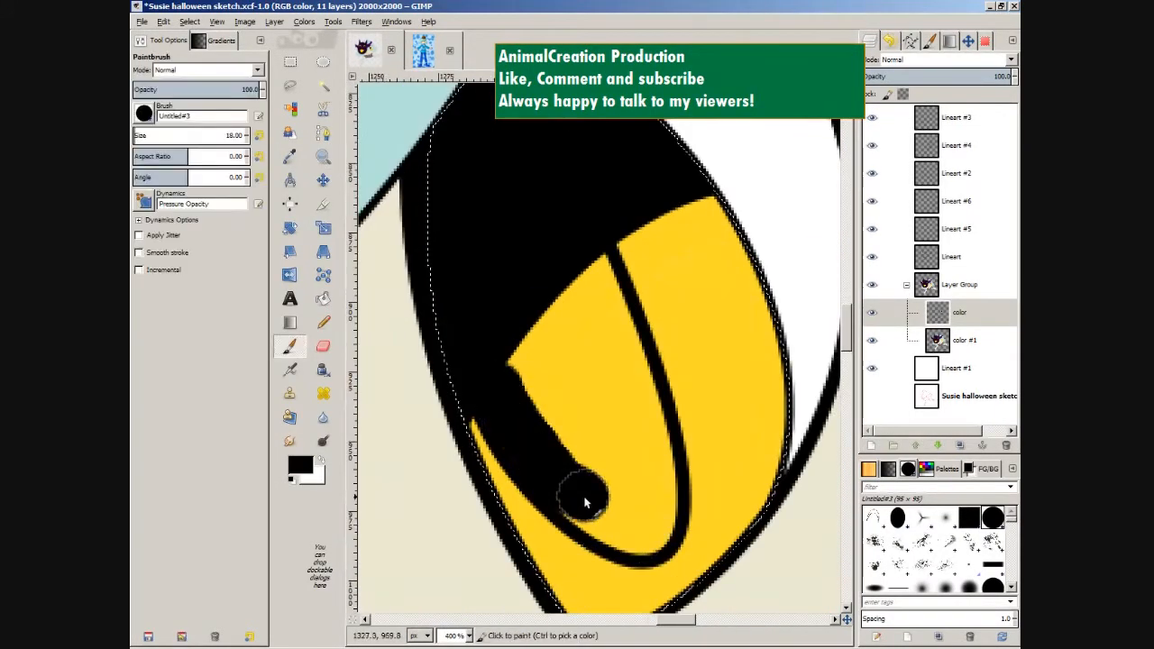
pyautogui.click(323, 155)
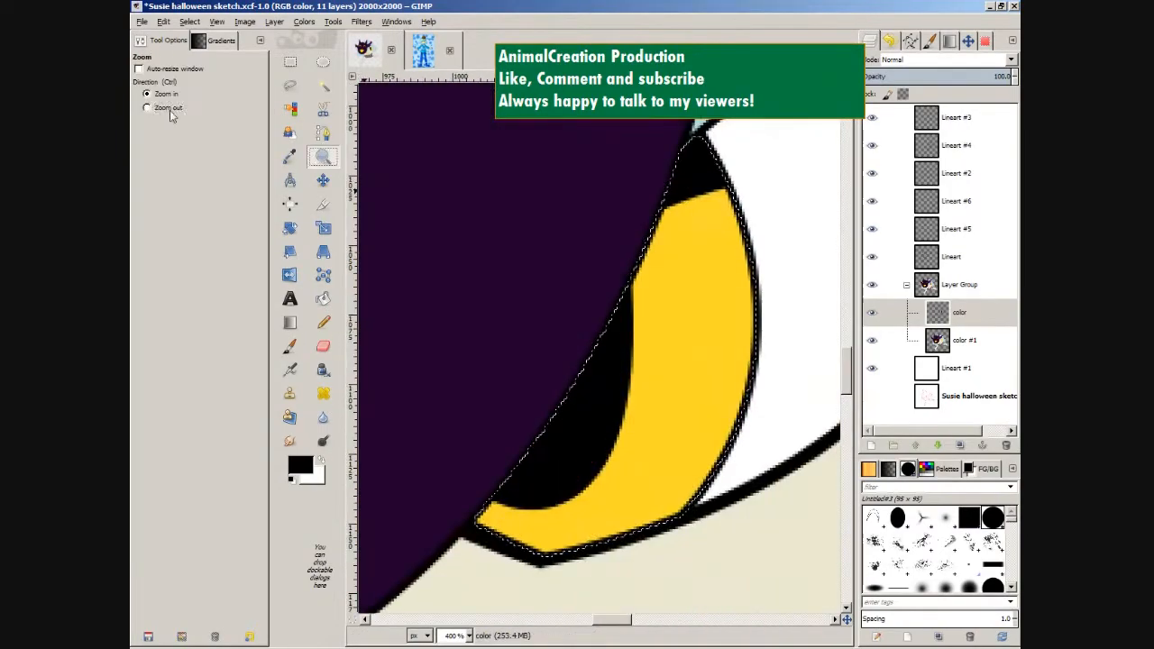
# Paint orange shading inside the eye on a new layer and outline the fingers for shading.
pyautogui.click(323, 133)
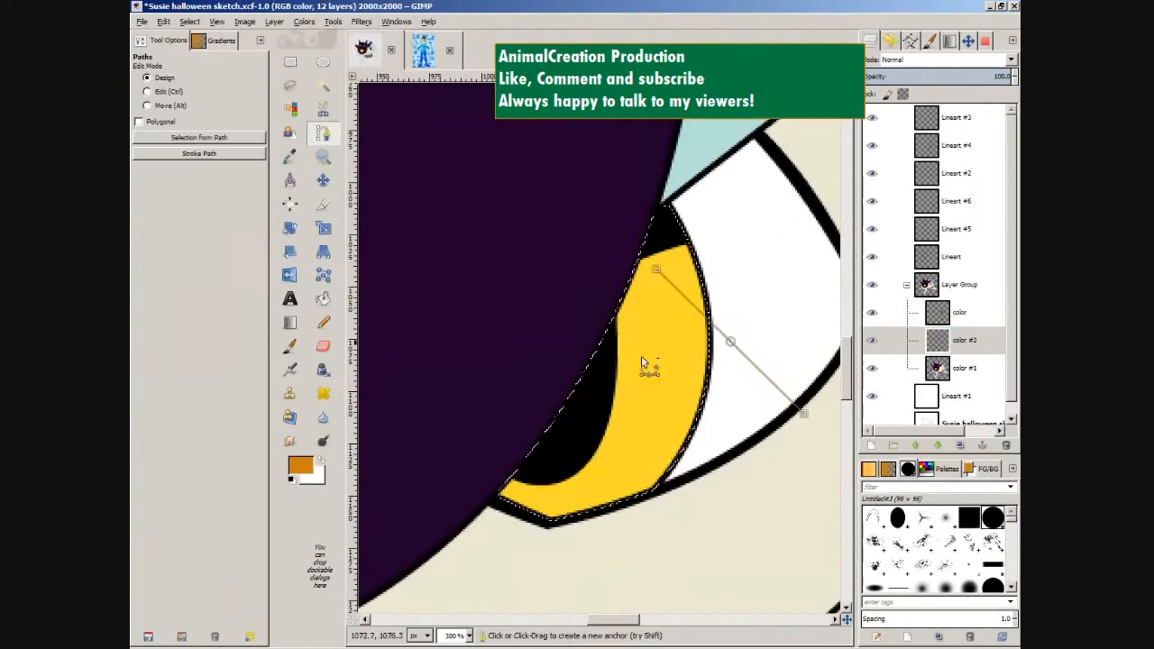
pyautogui.click(288, 346)
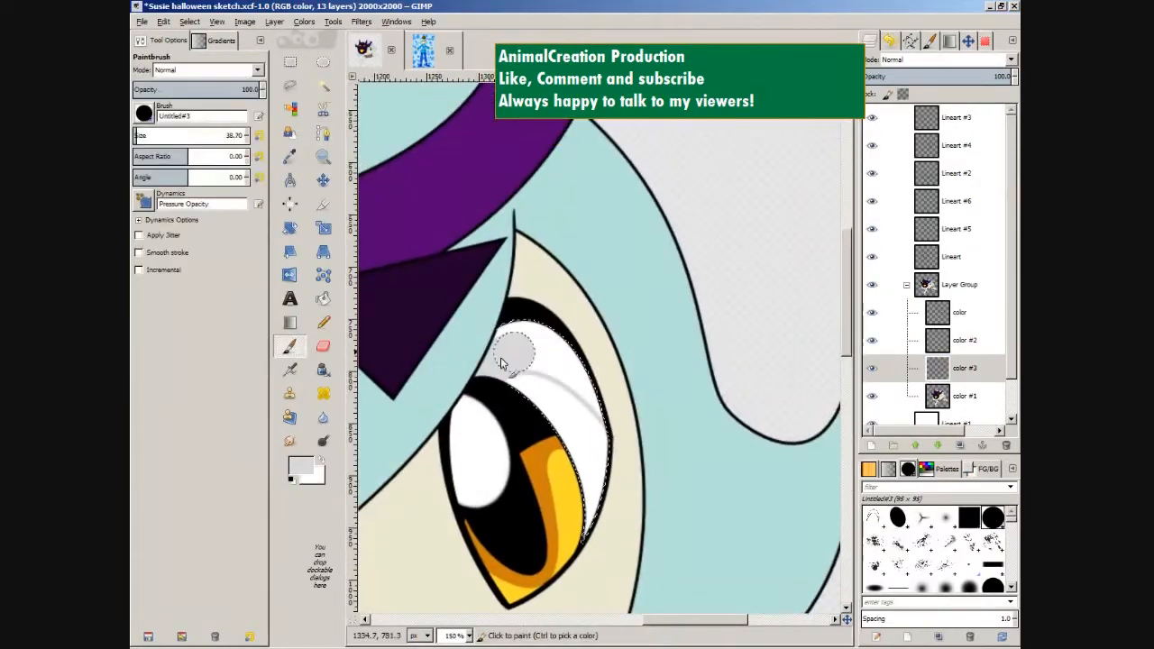
pyautogui.click(323, 133)
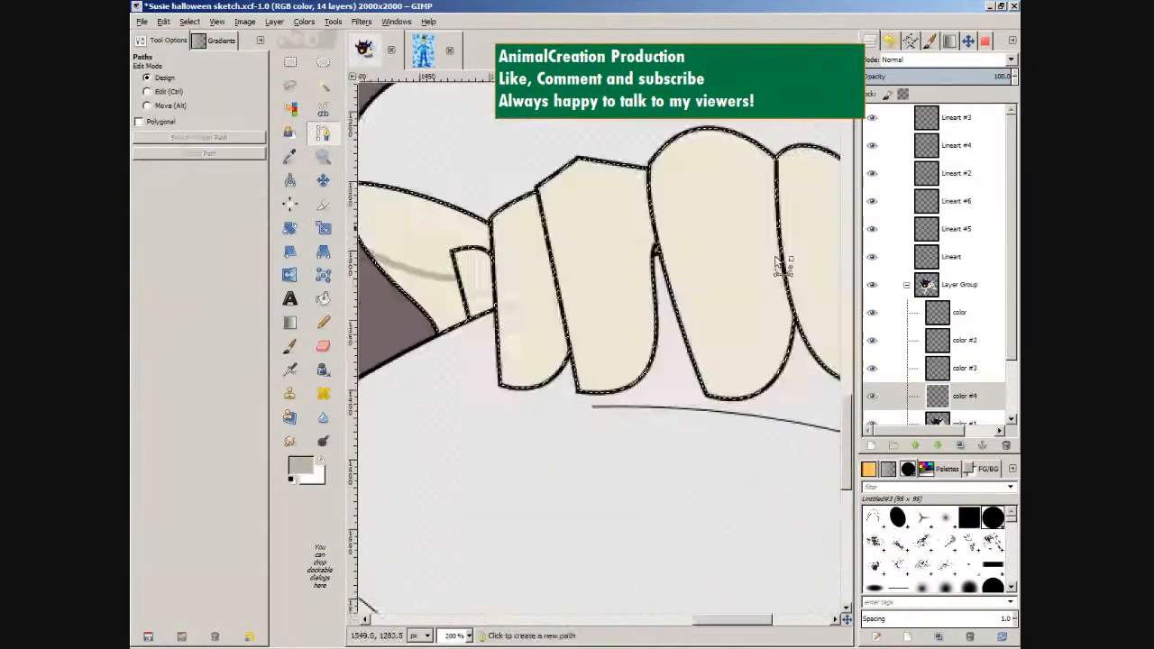
# Paint darker cream shading across the fingers and zoom to the hair edge to shade it.
pyautogui.click(323, 155)
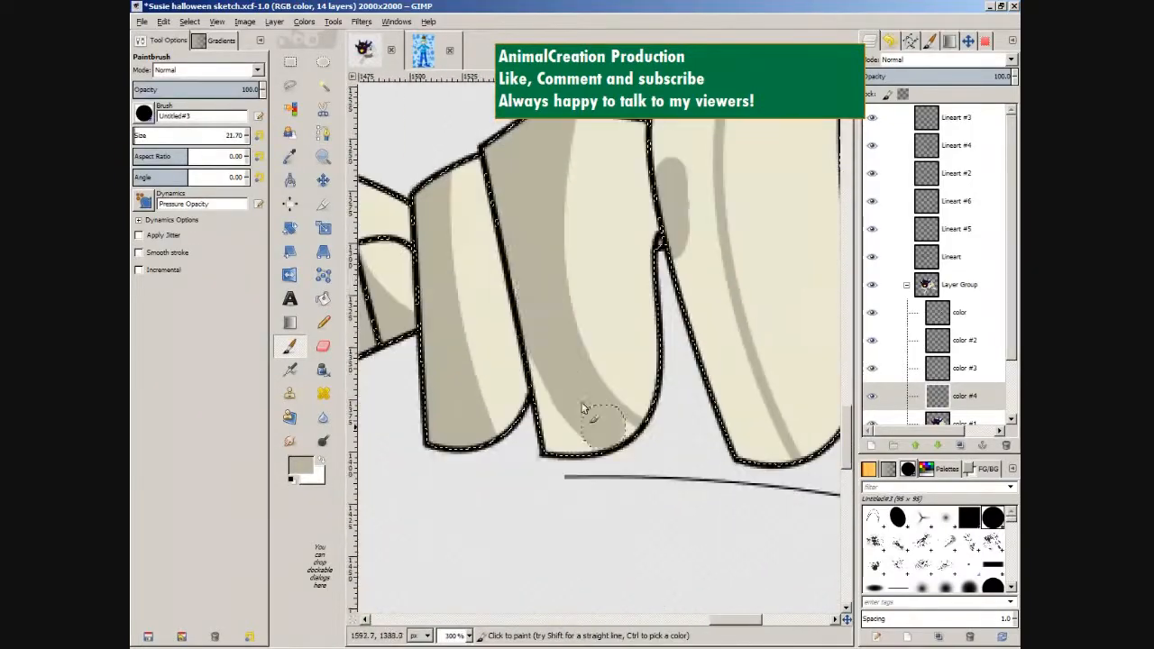
pyautogui.click(322, 157)
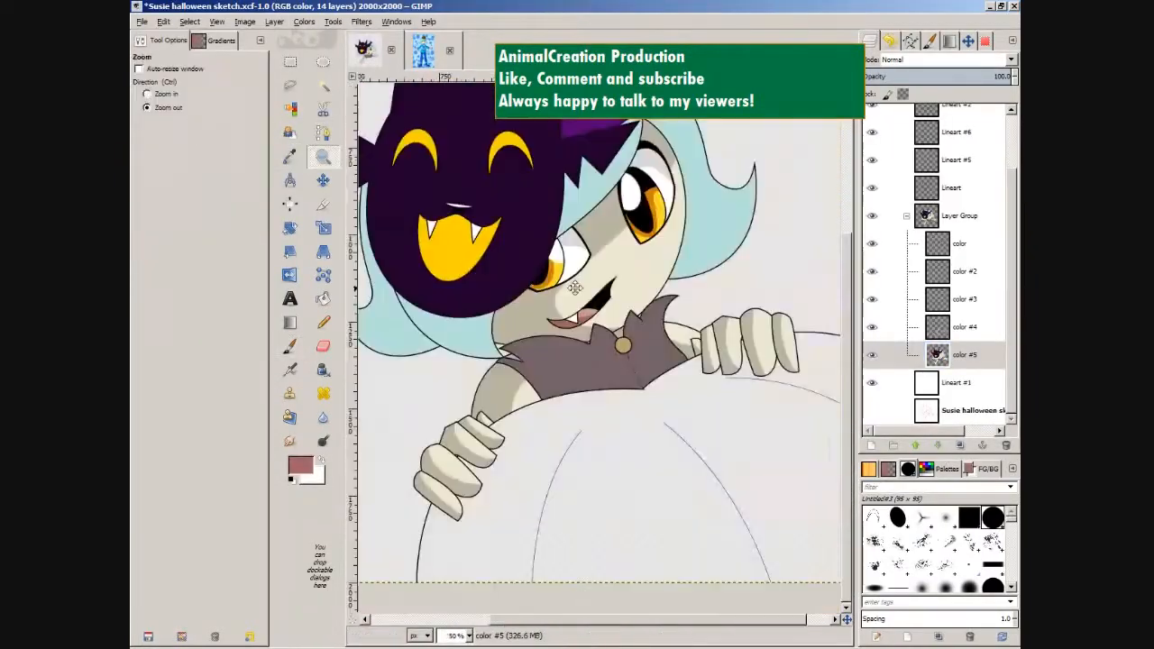
pyautogui.click(148, 93)
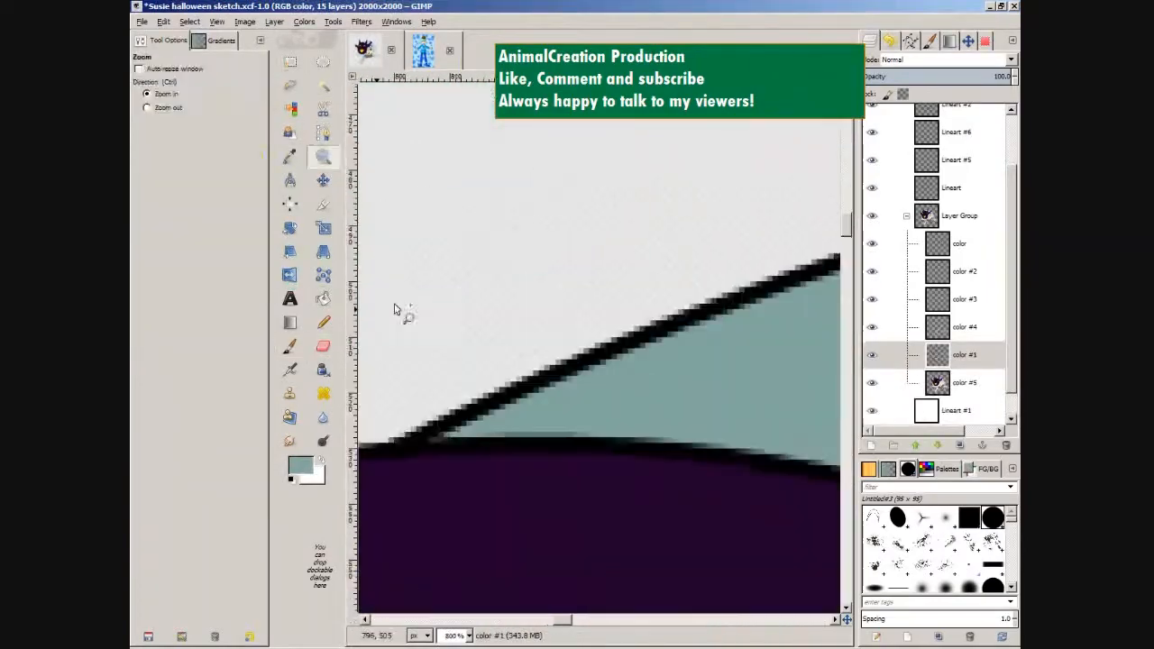